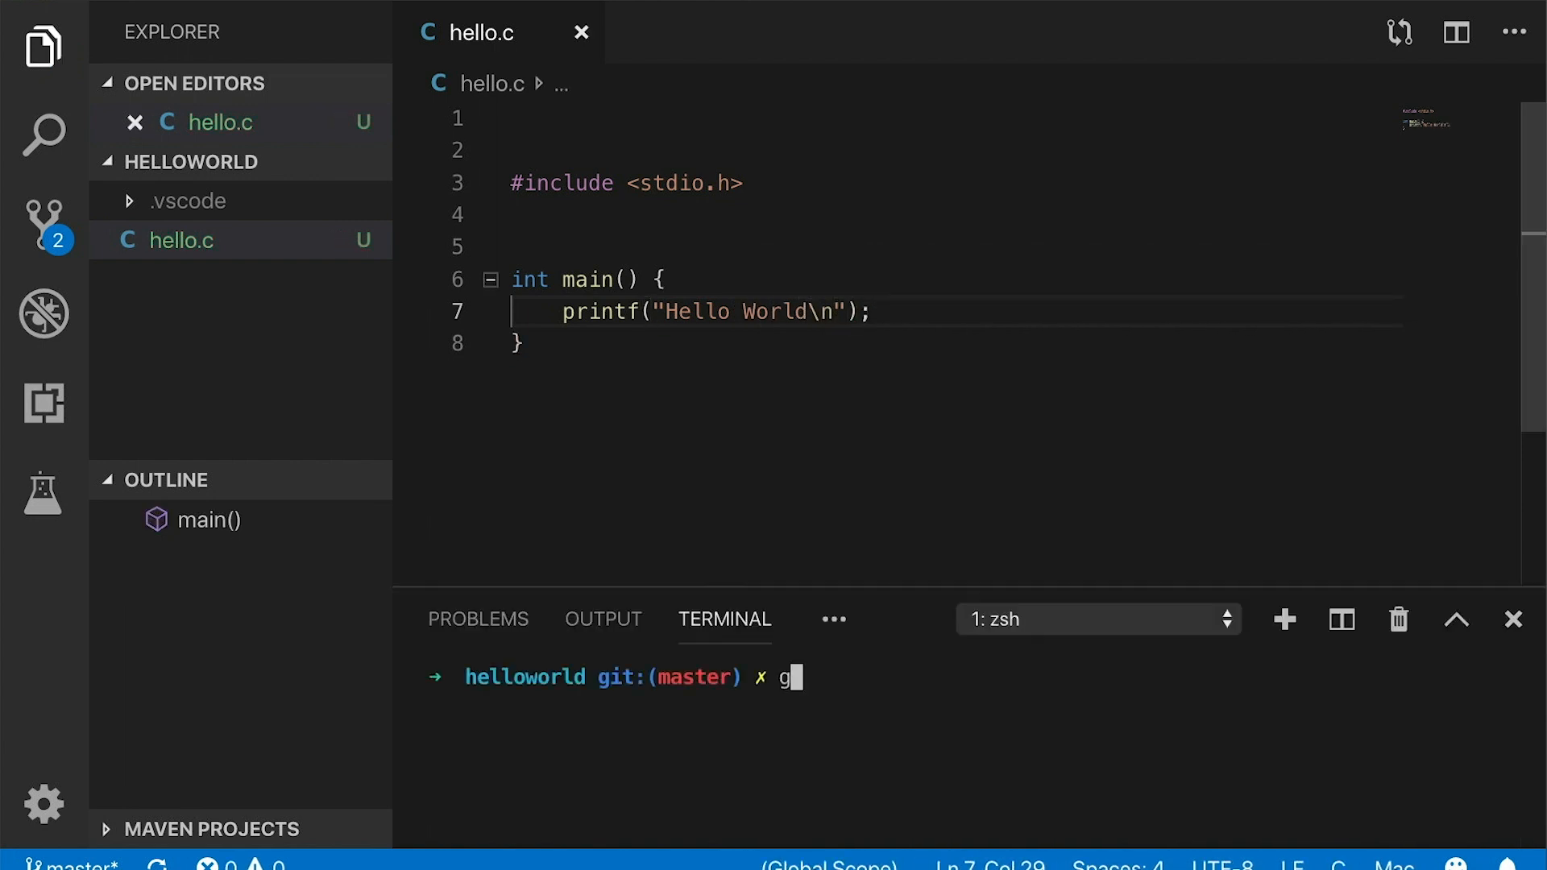
Compile hello.c into the hello program with gcc and run ./hello
type("cc hello.c -o hel")
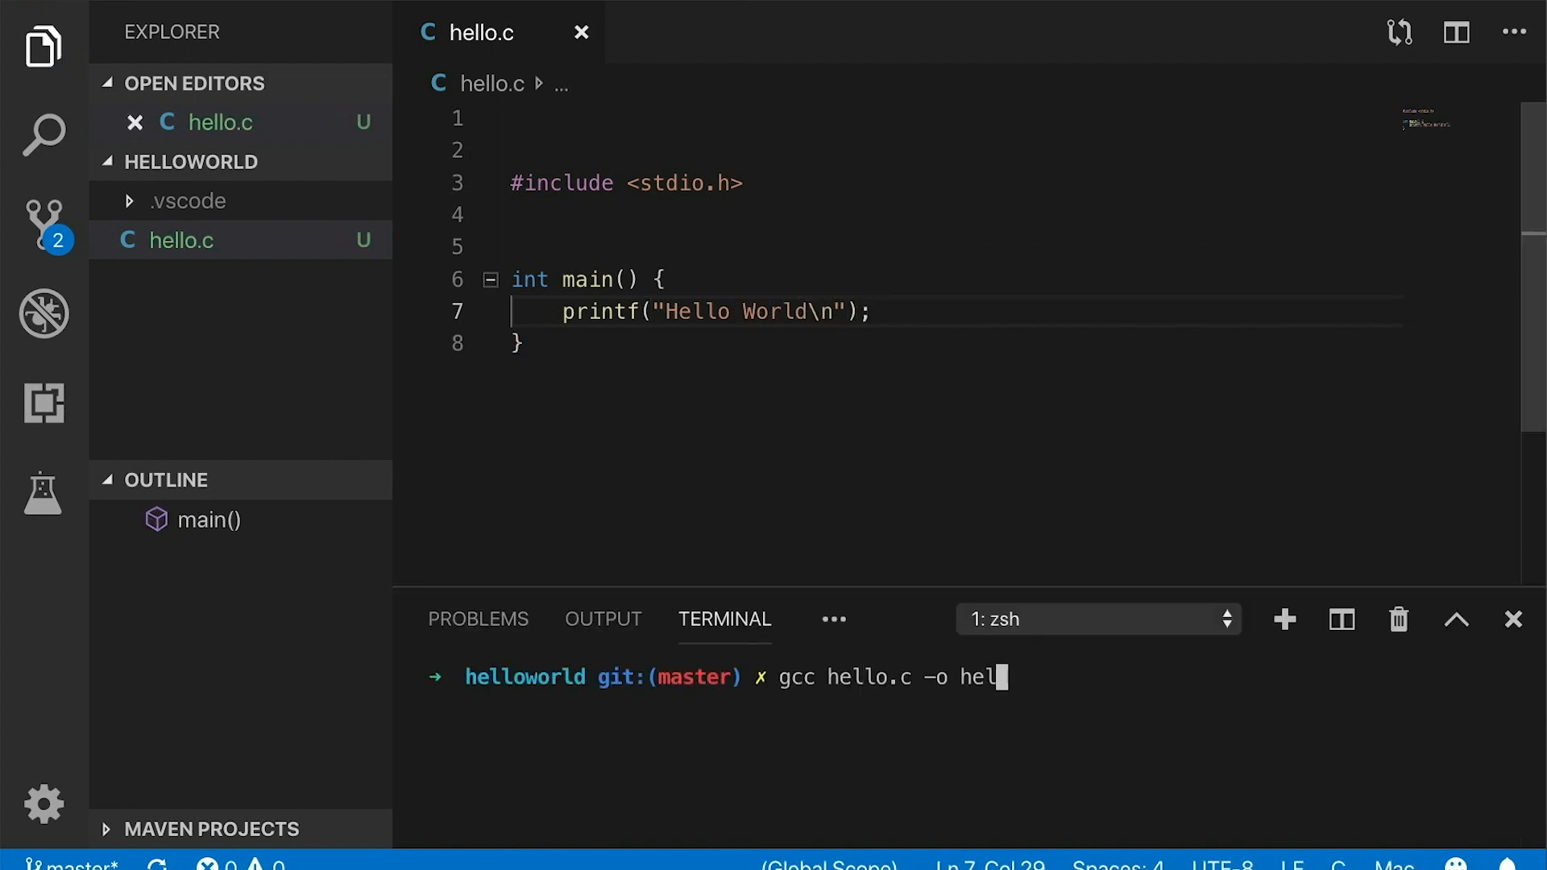
type("./hello")
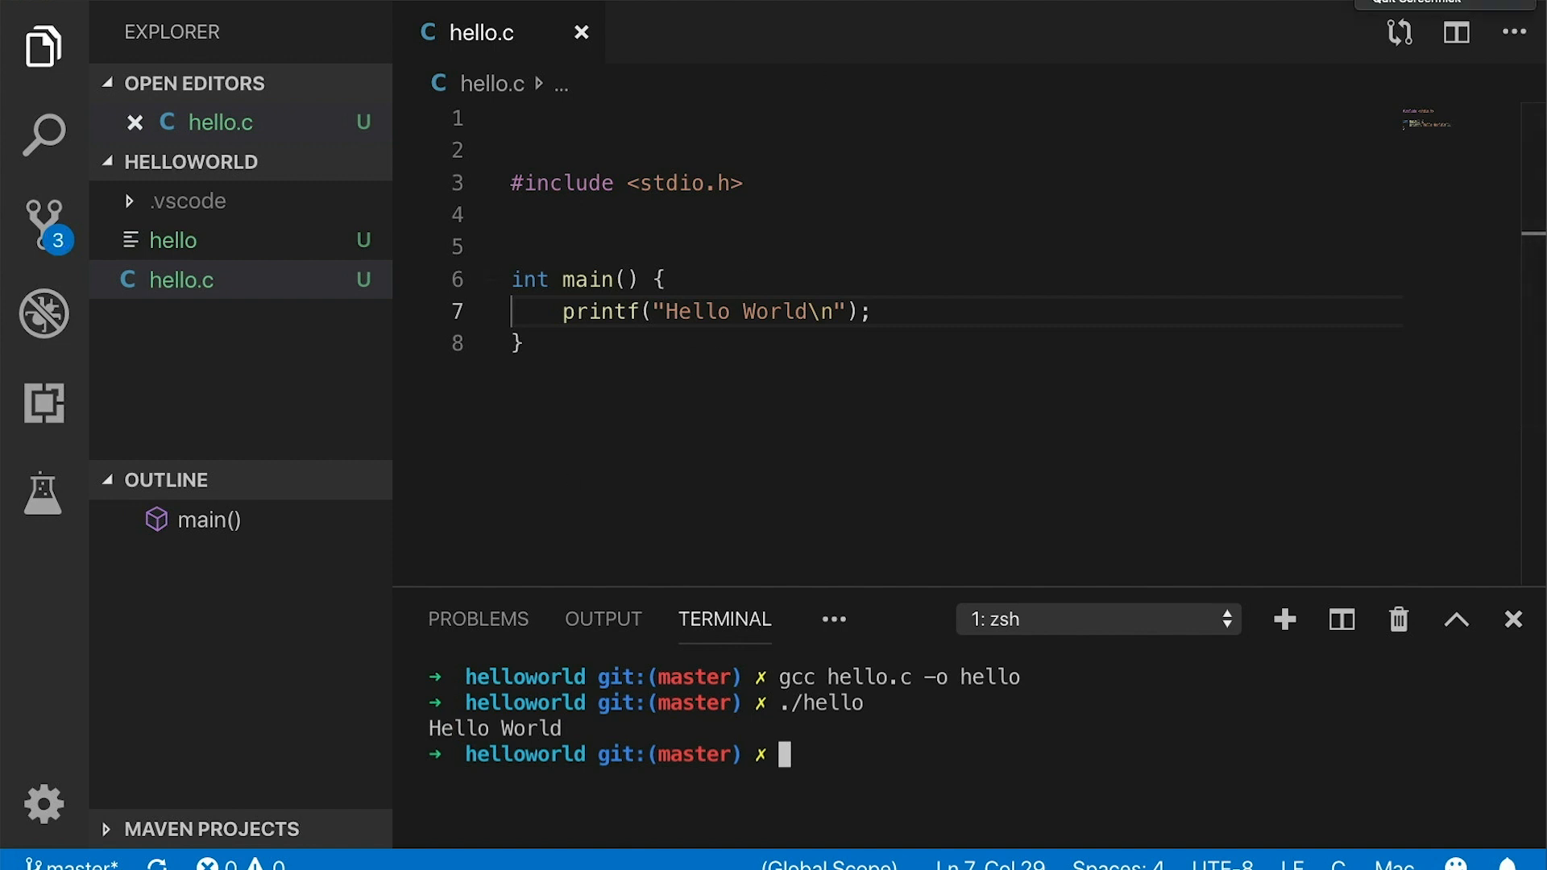
type("./")
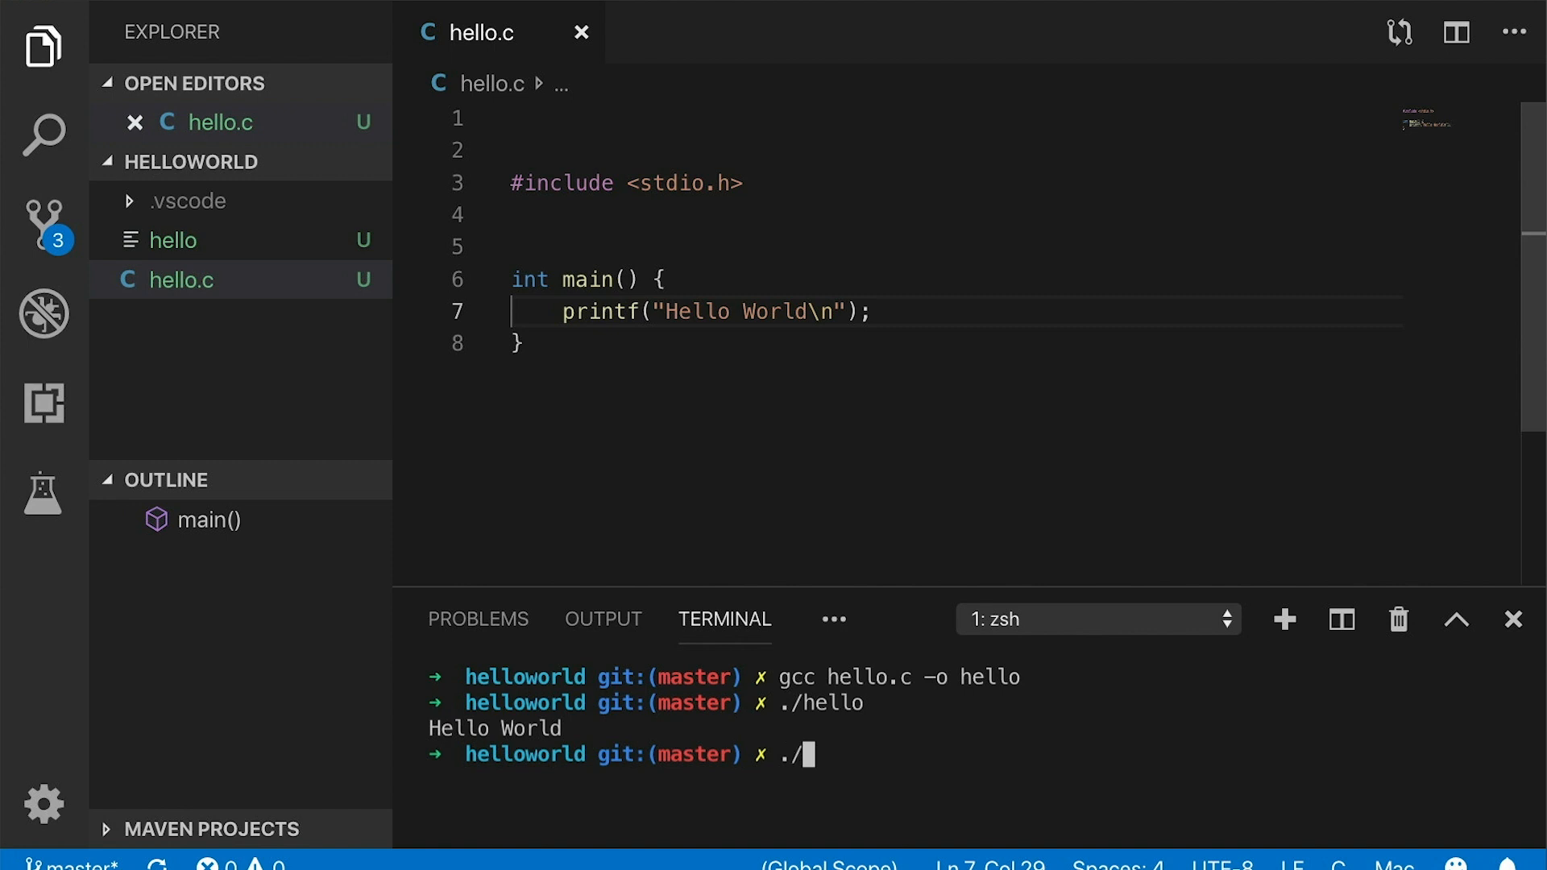
type("hello")
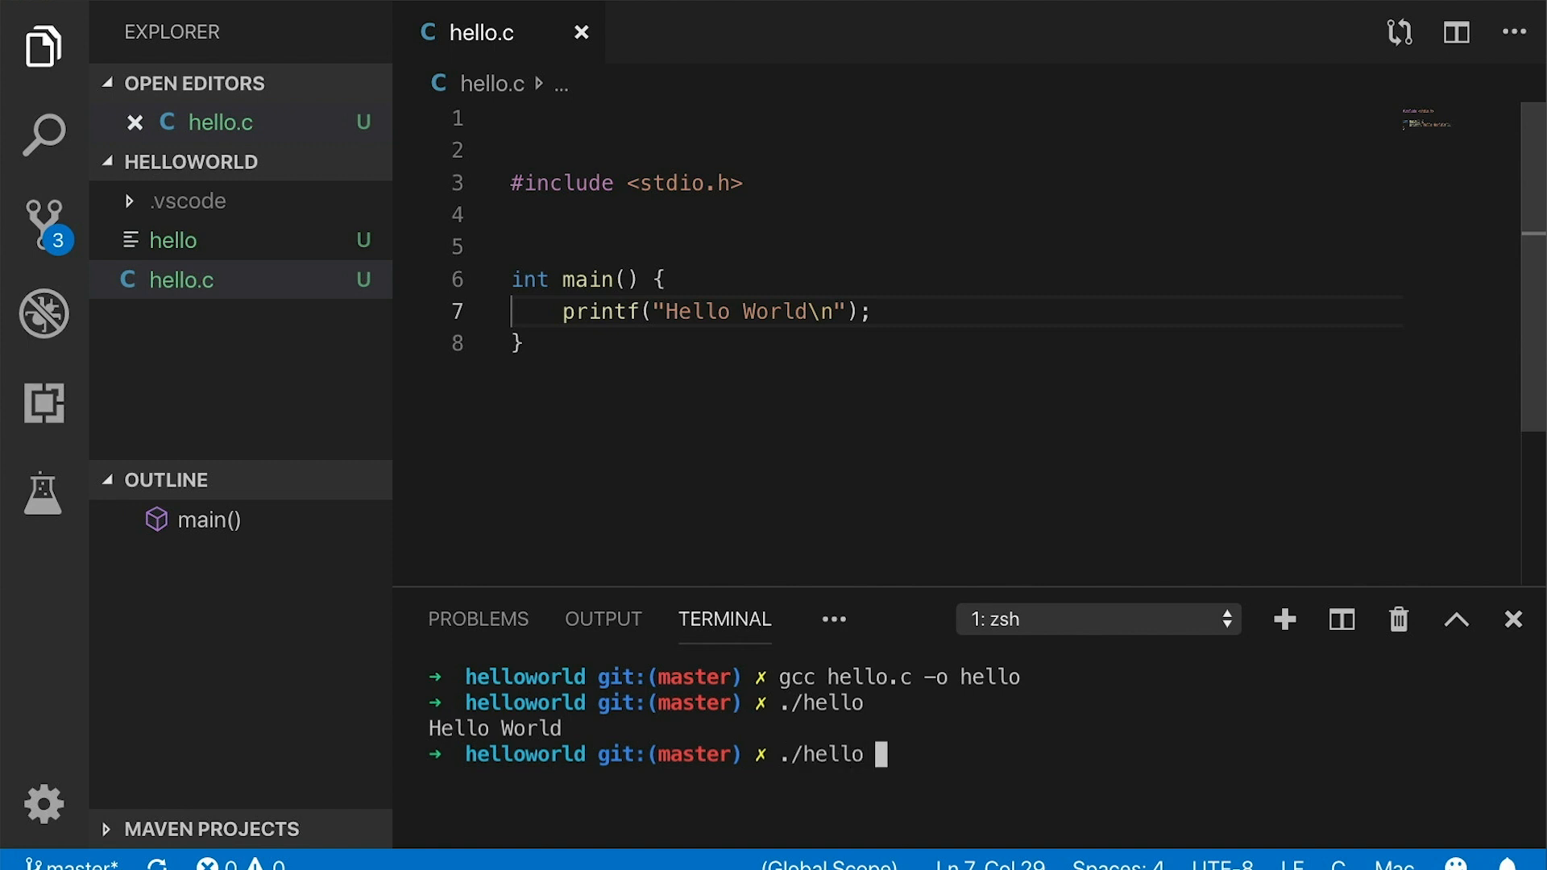
Run hello with extra words like 'SomeMessage' and 'Why Won't You print'
type("Some")
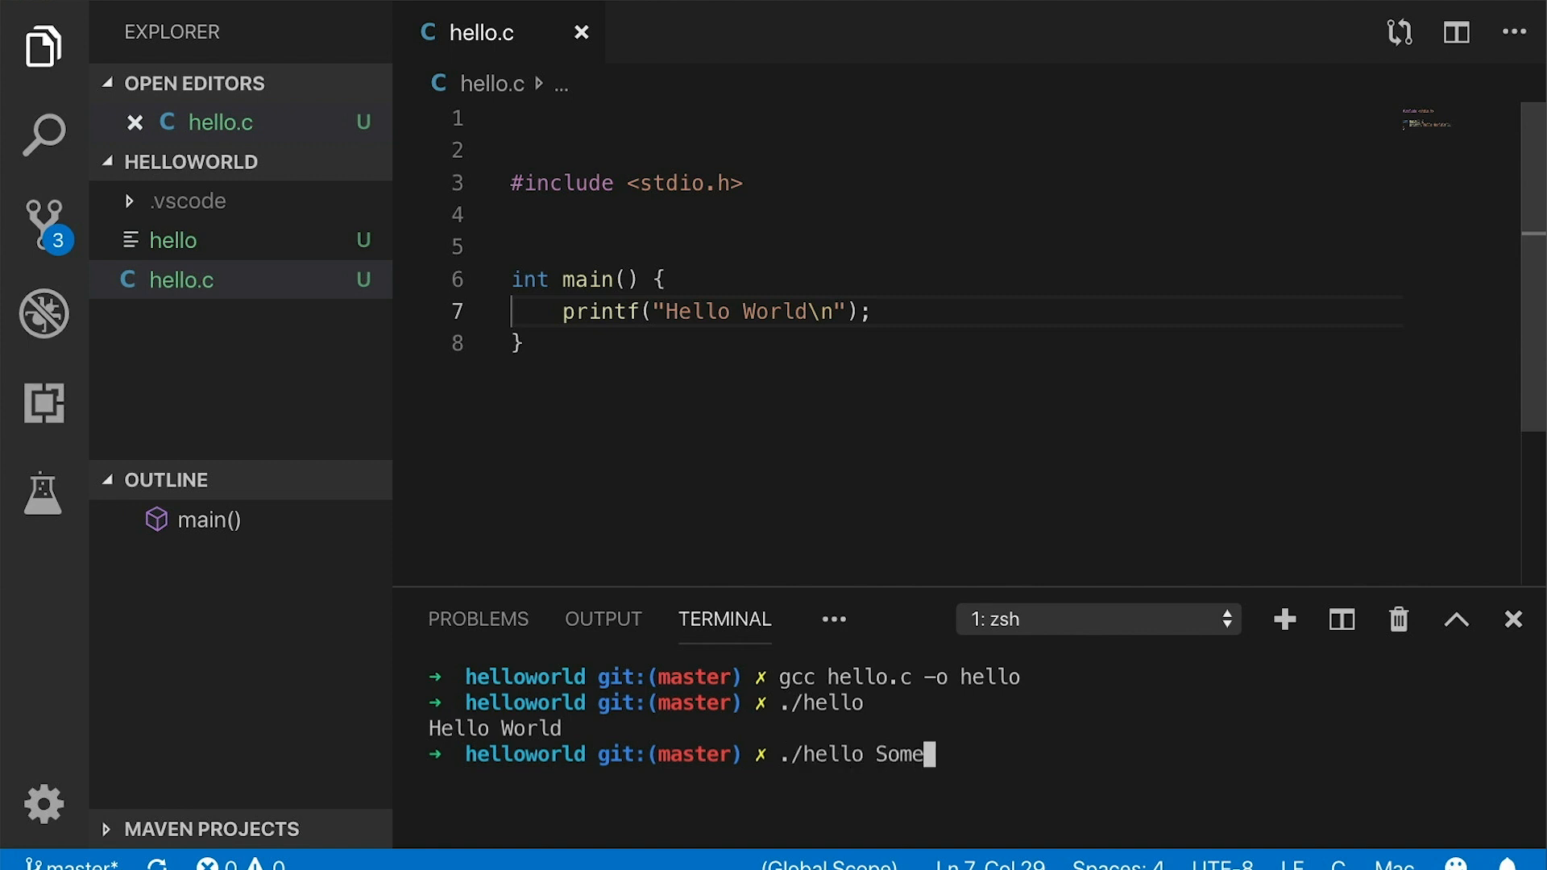
type("Message")
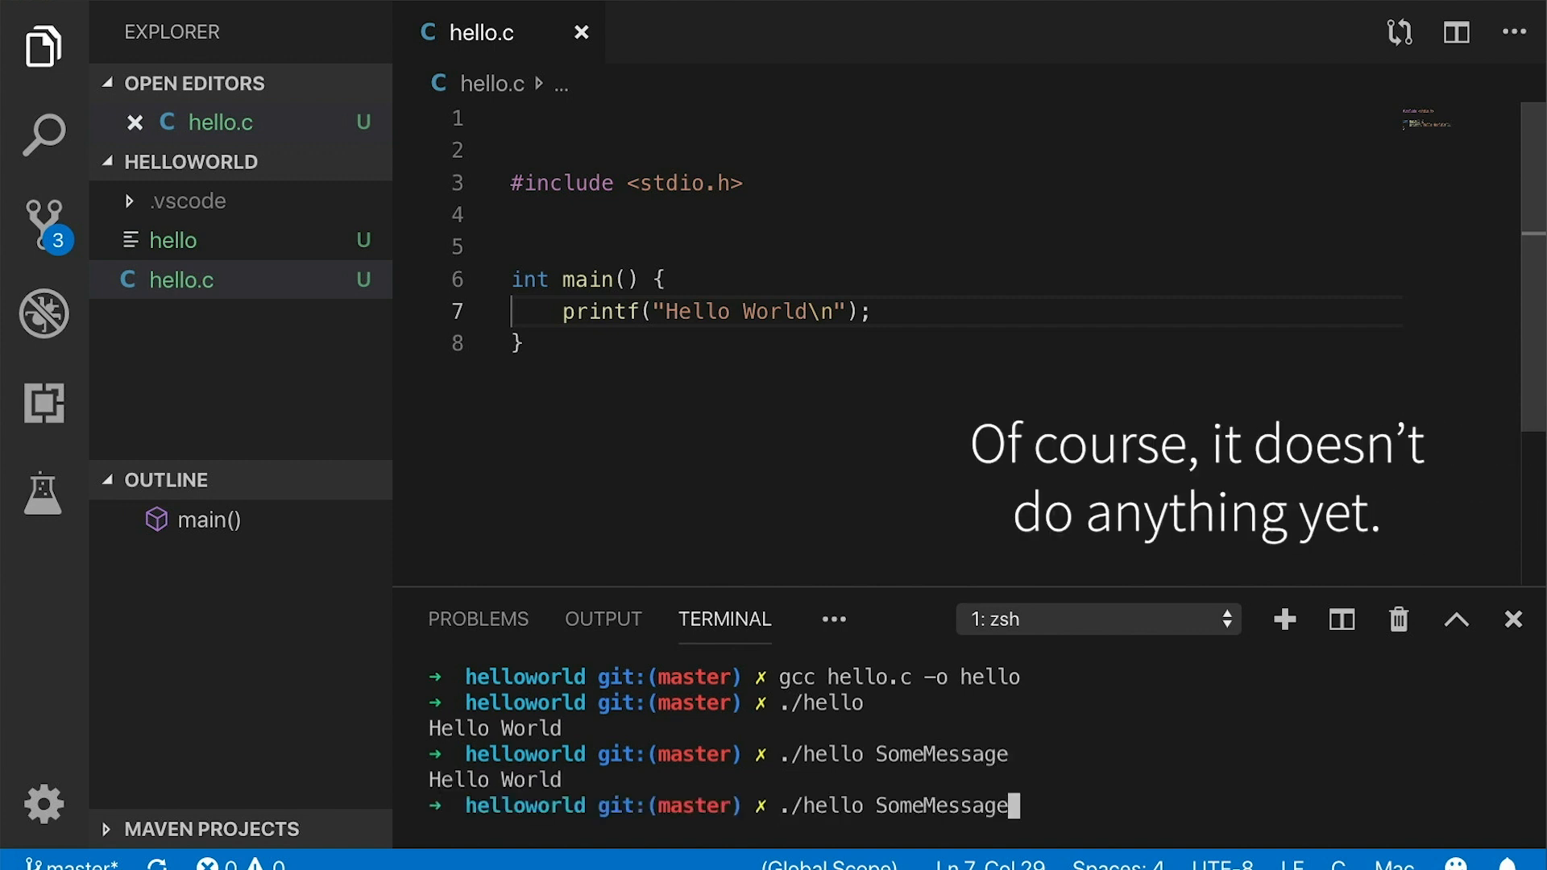
type("Why")
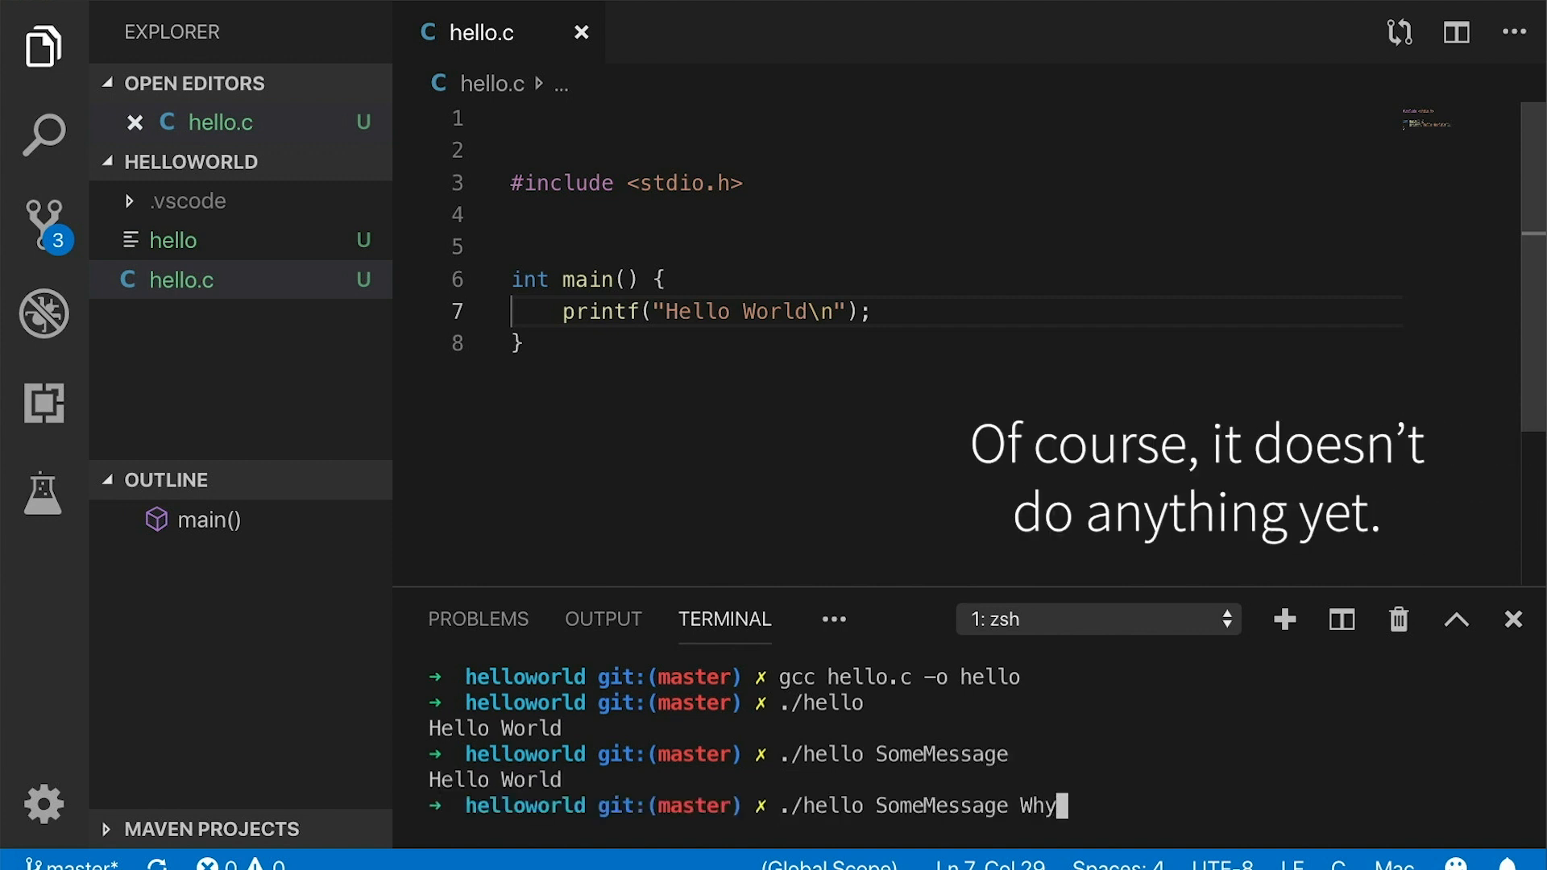
type("Won't You")
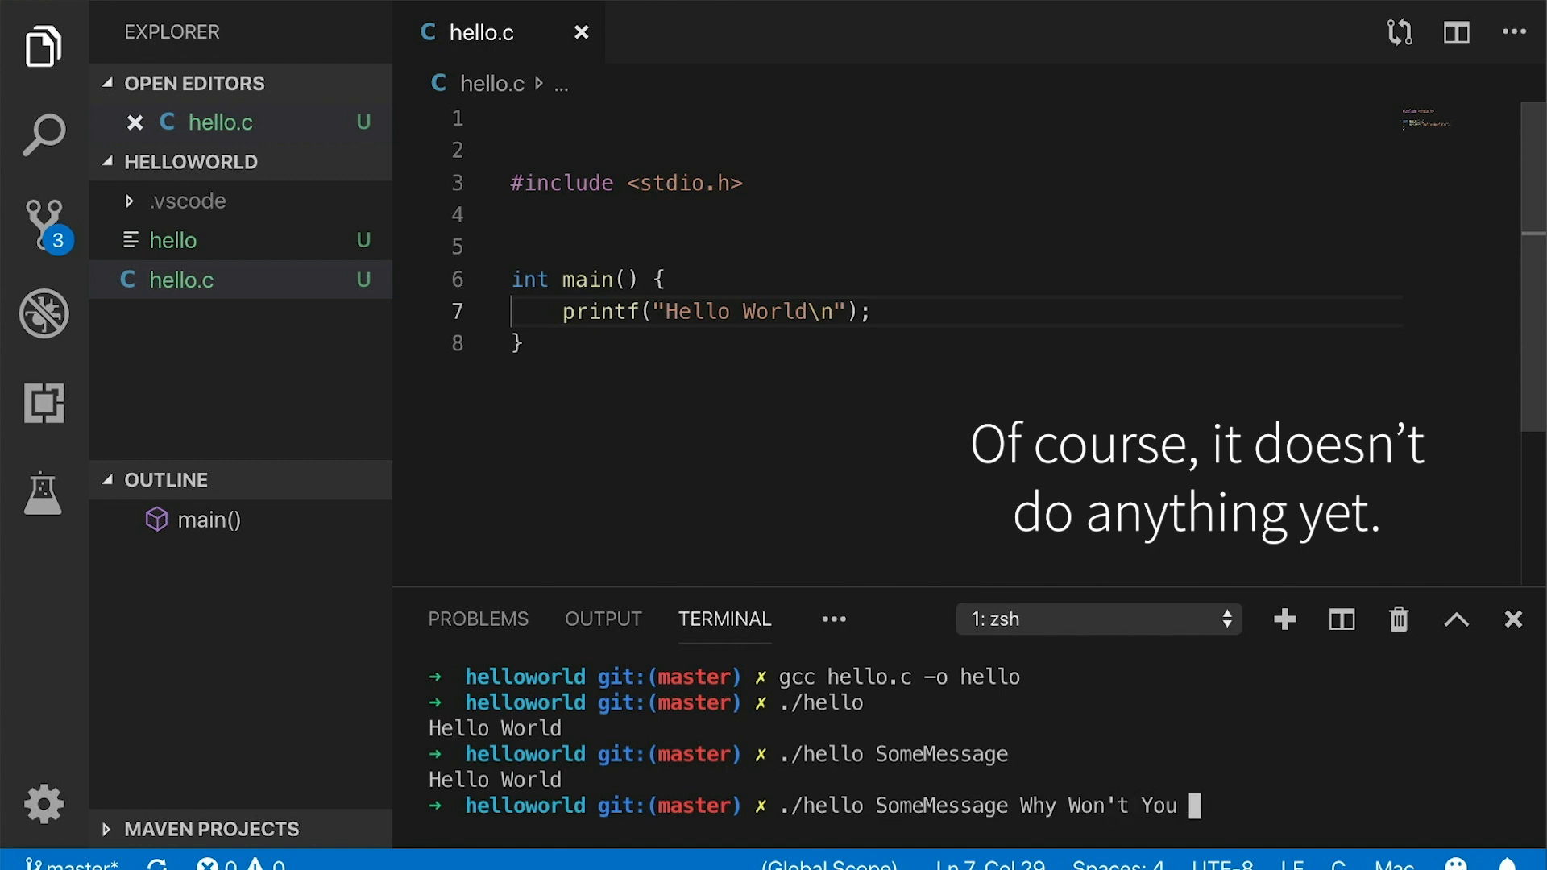
type("print")
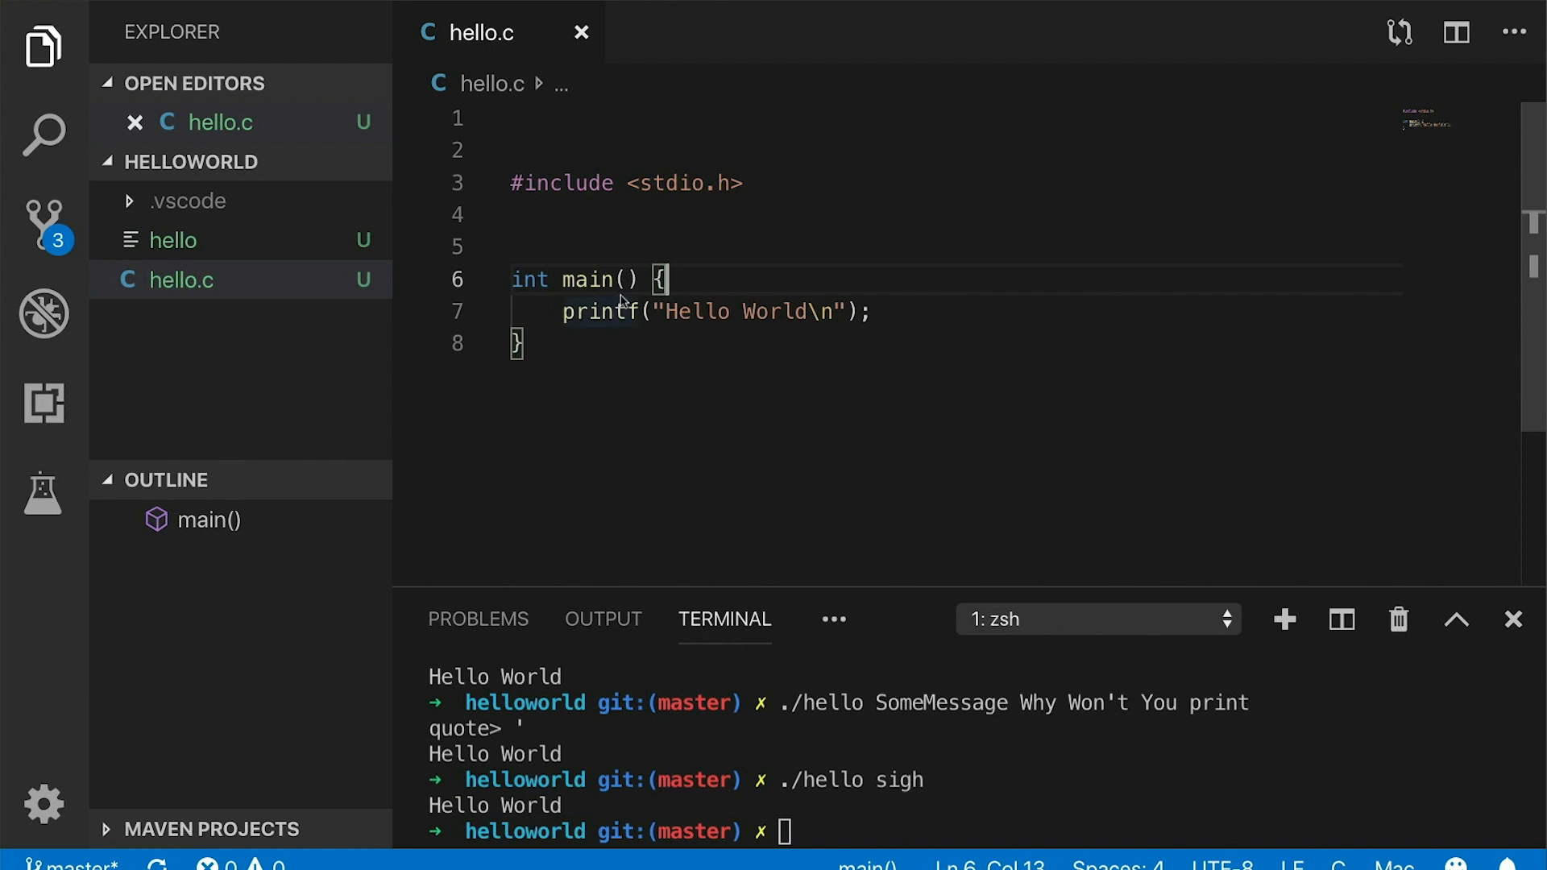
mouse_move(632, 392)
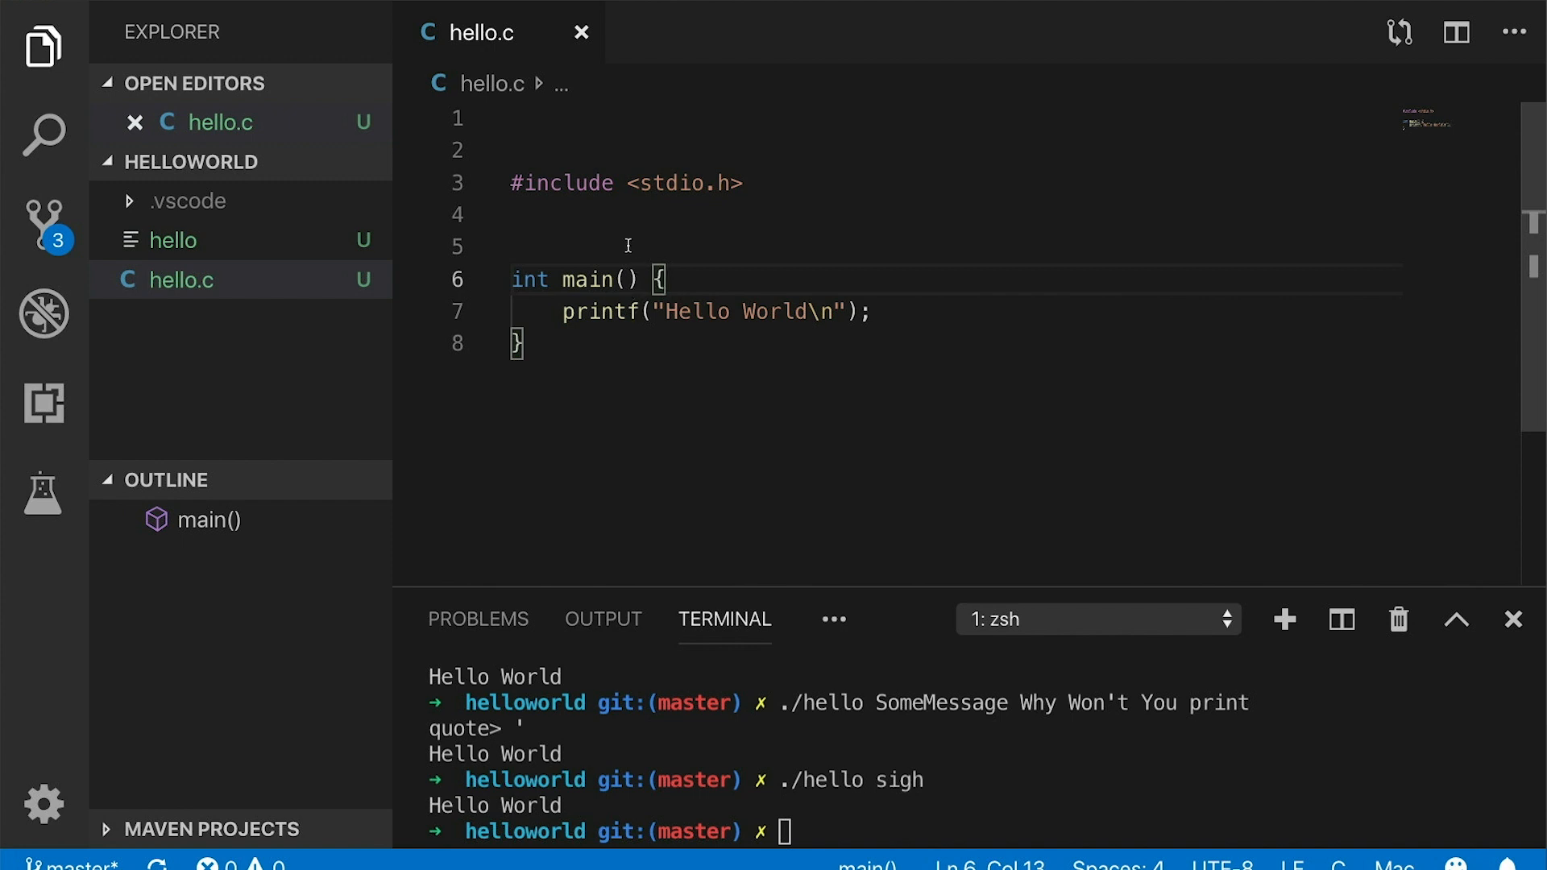
Change main's parameters to (int argc, char **argv) and save hello.c
left_click(621, 281)
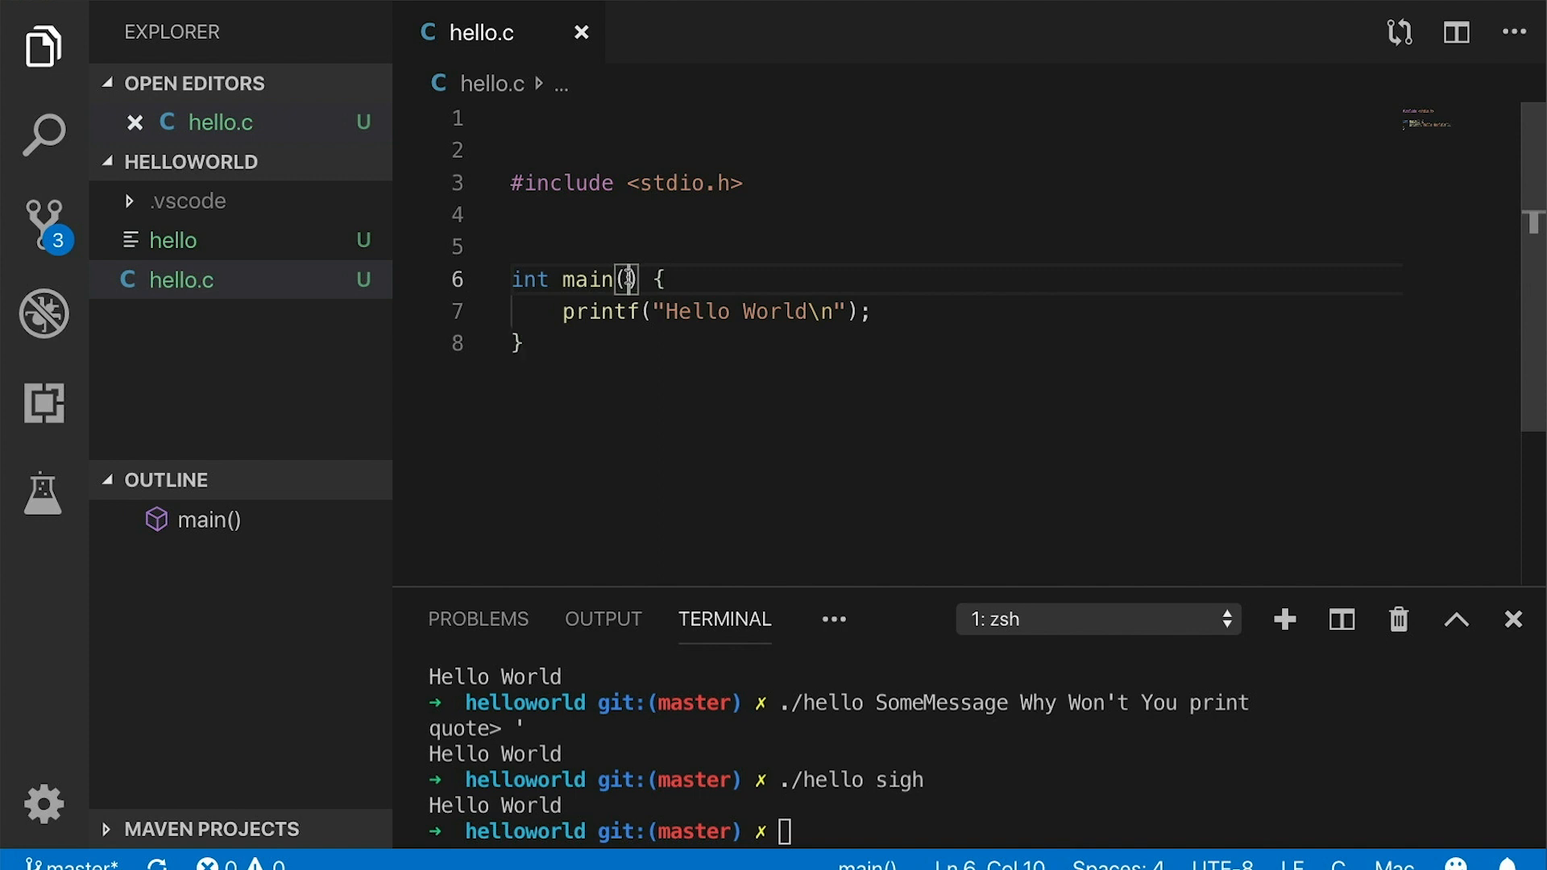
type("int argc")
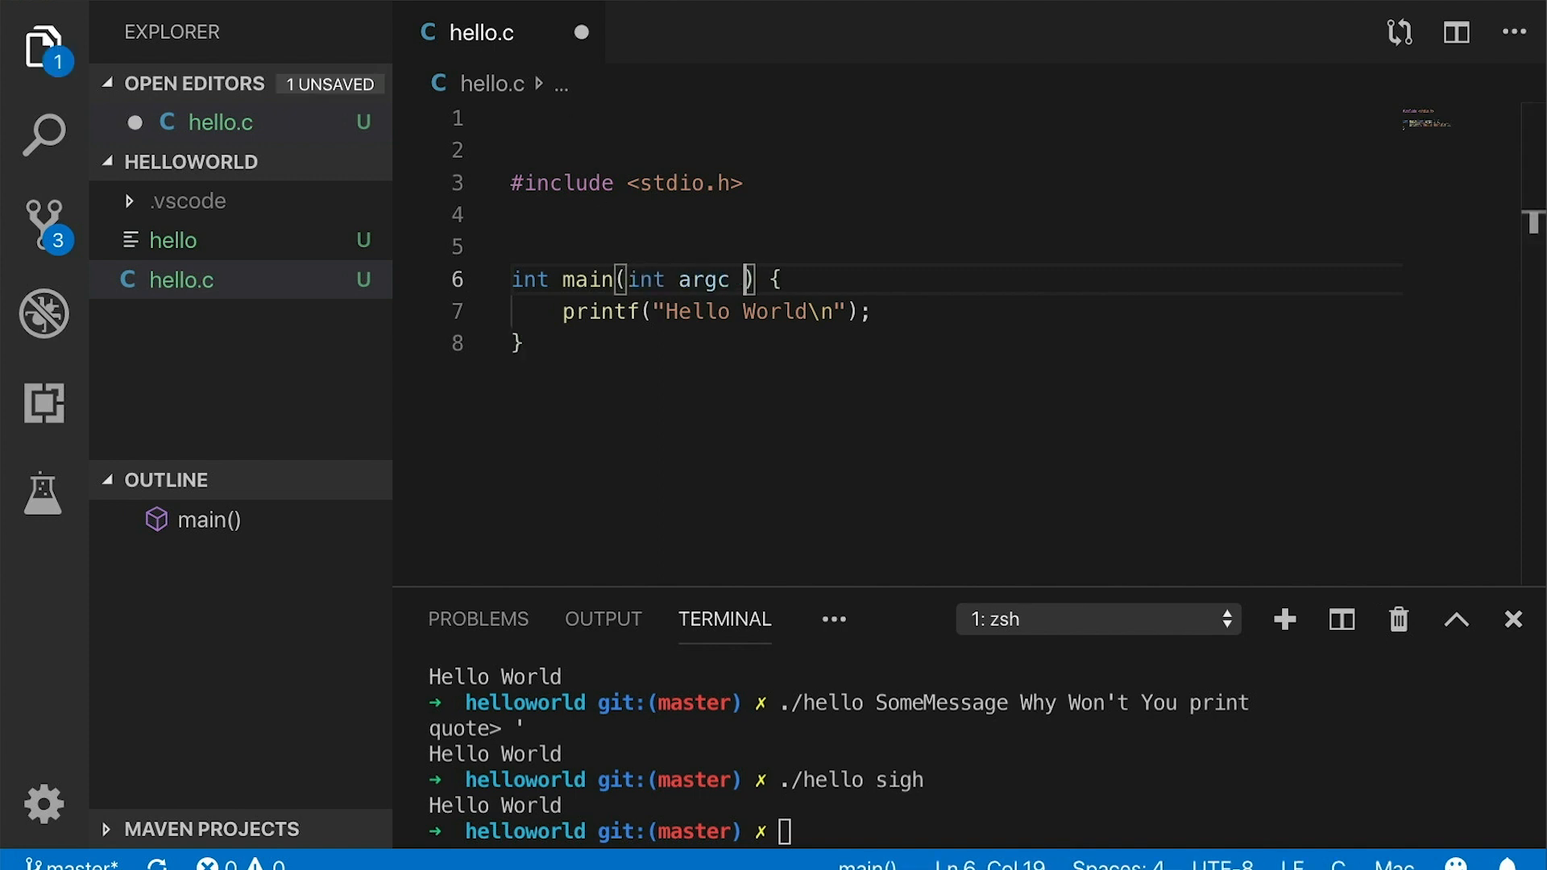
type(", char **")
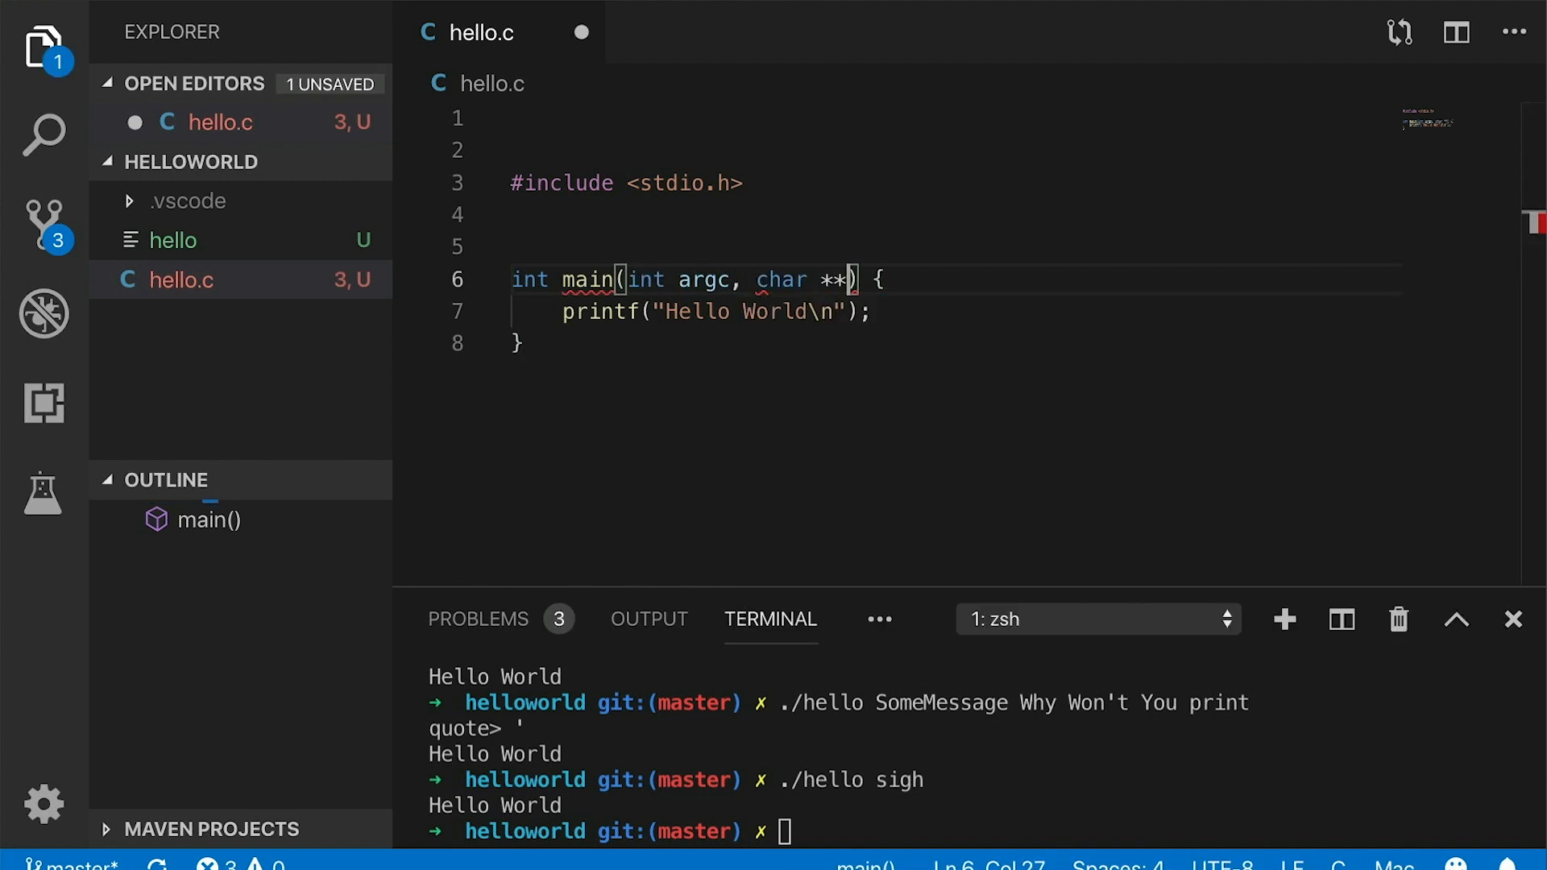
type("argv")
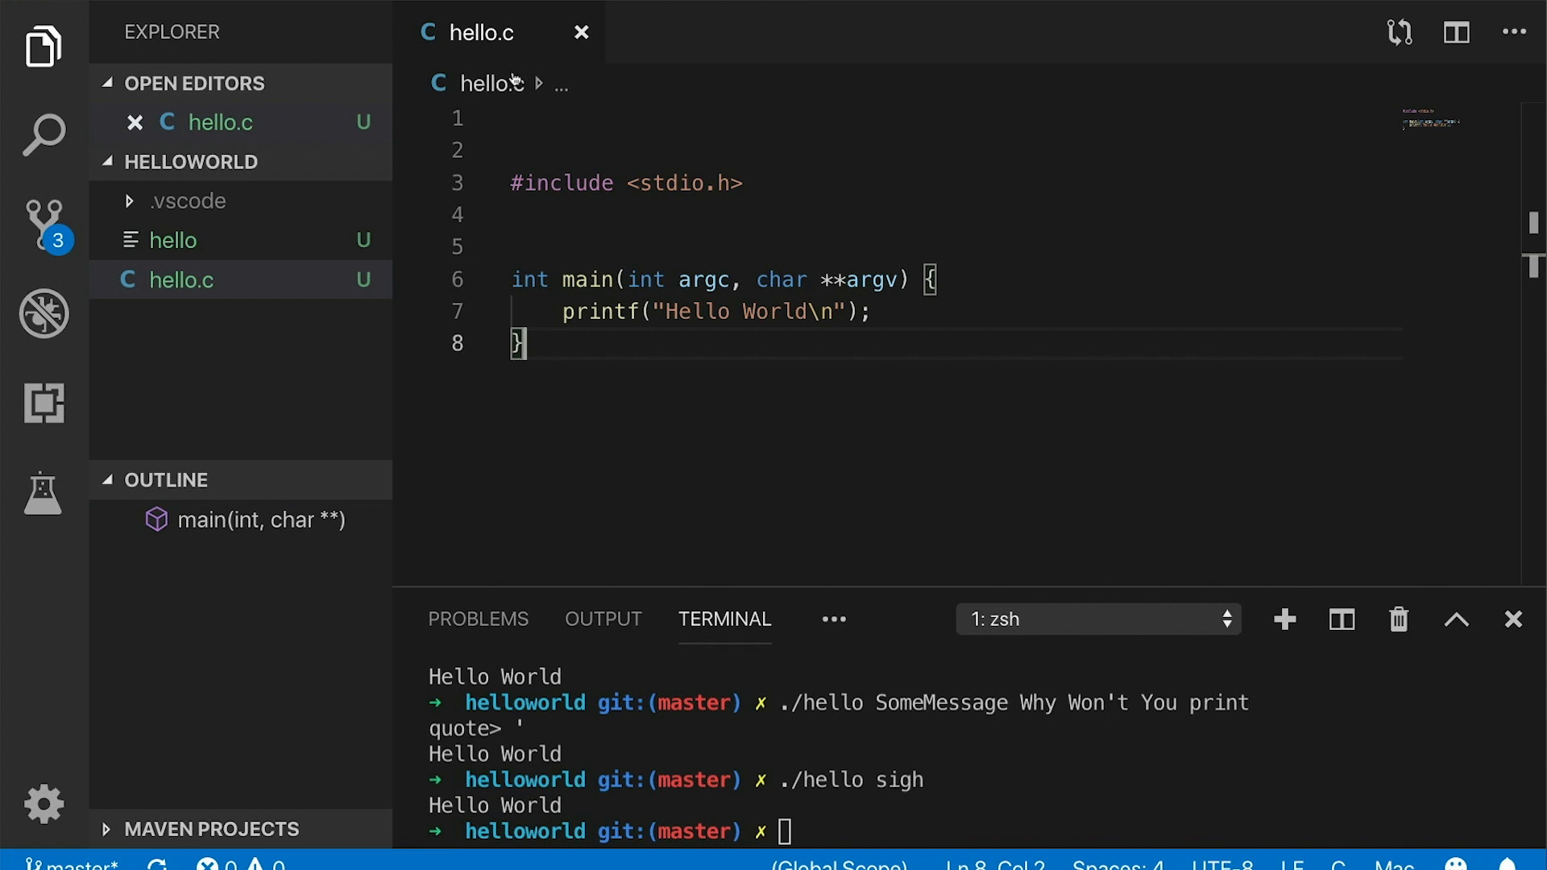
mouse_move(780, 312)
type(" - ")
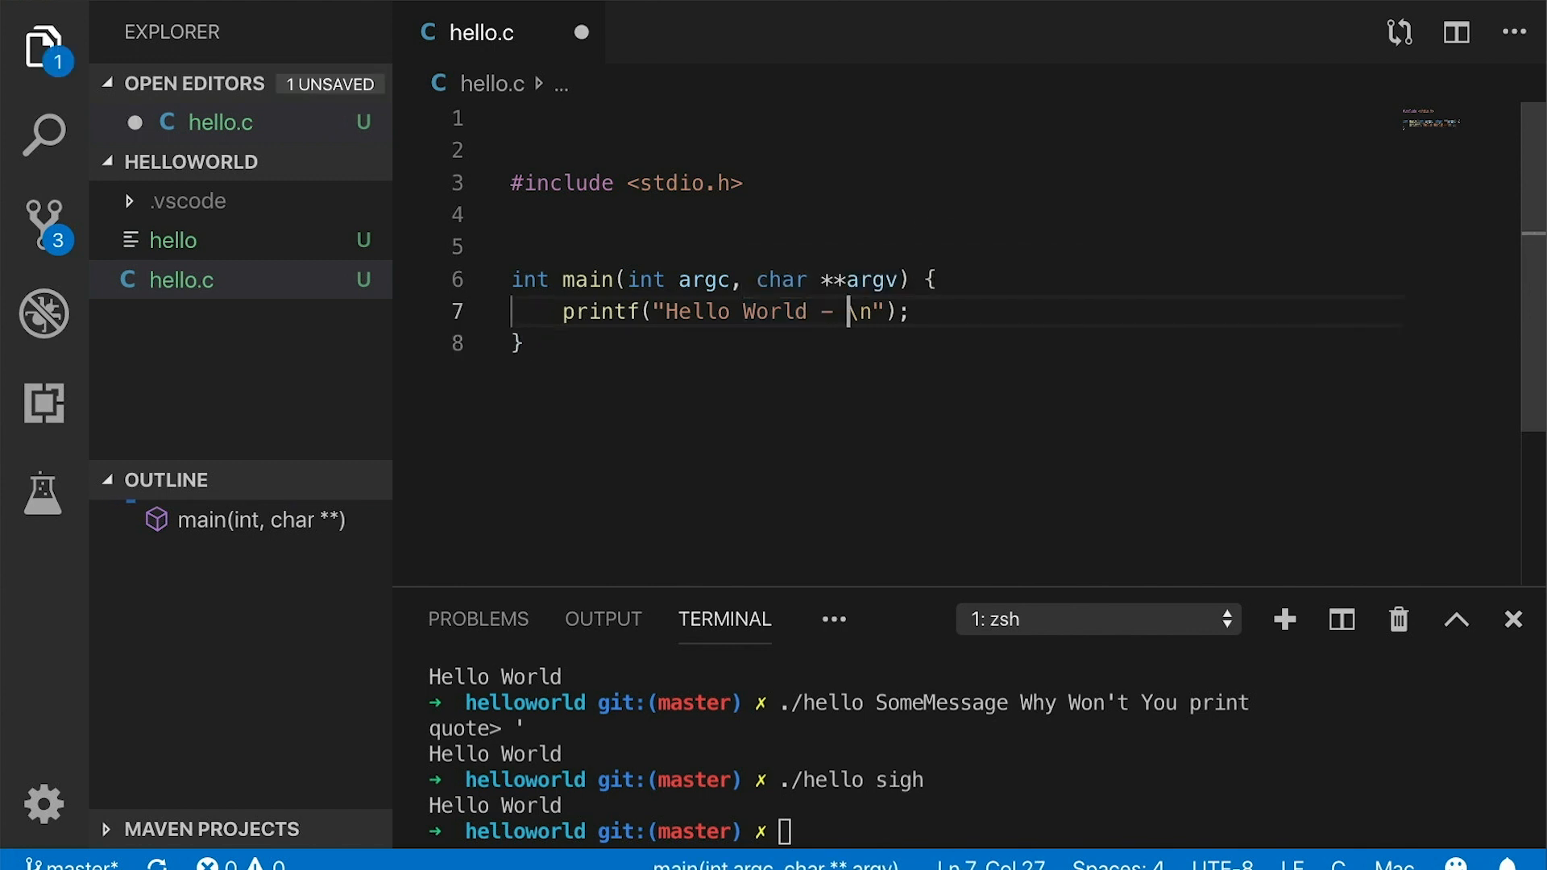
Add %d with argc to the Hello World printf, then run hello with 'Hello My name is'
type("%d")
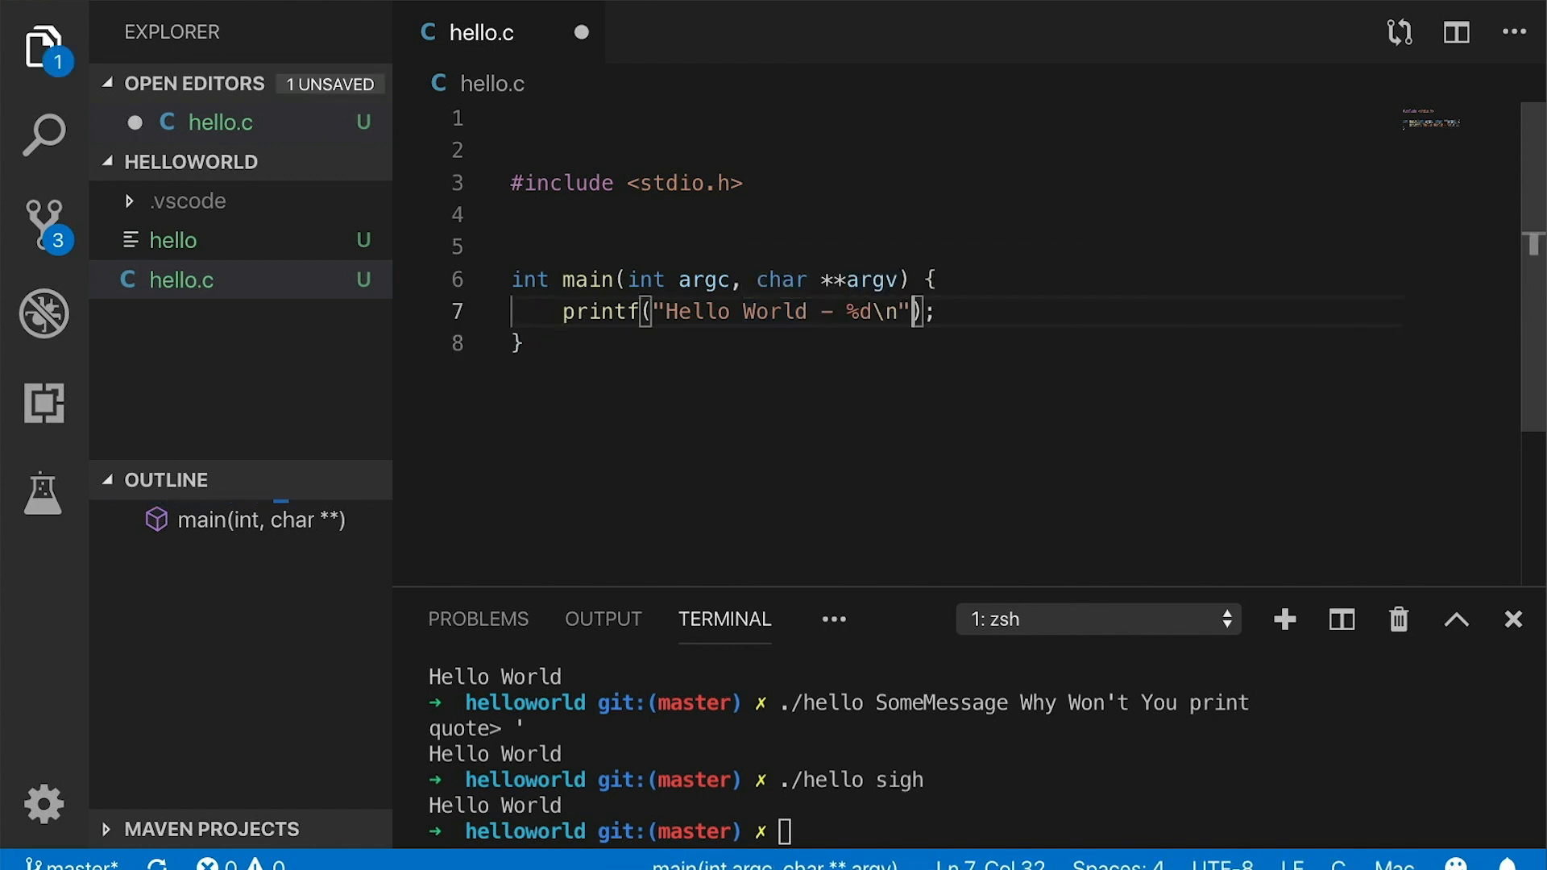
type(", argc")
left_click(982, 831)
type("./hello Hello")
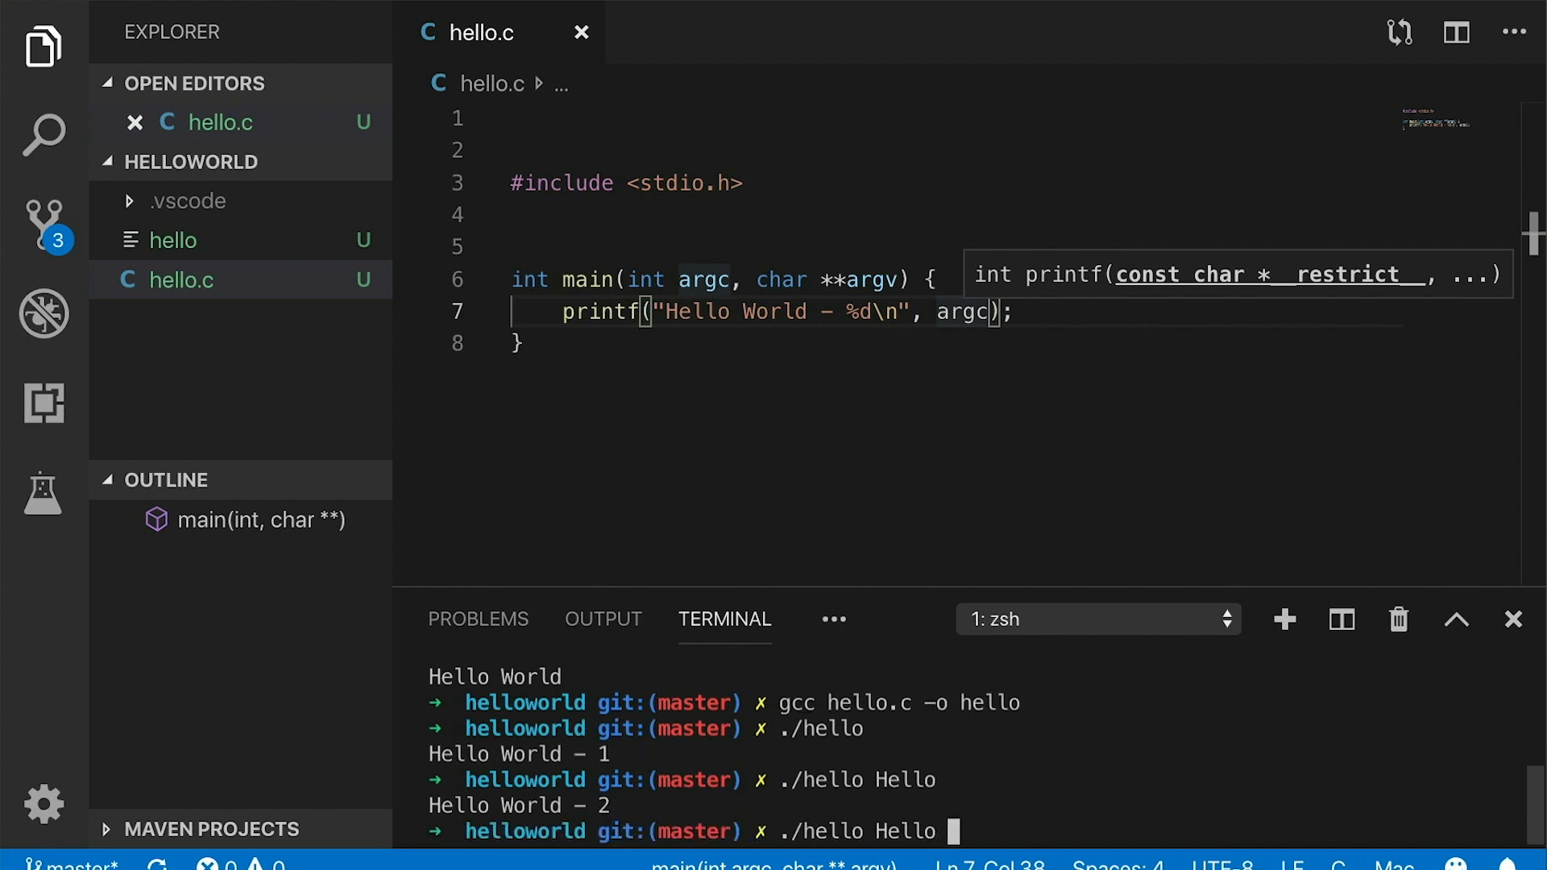
type("My name is")
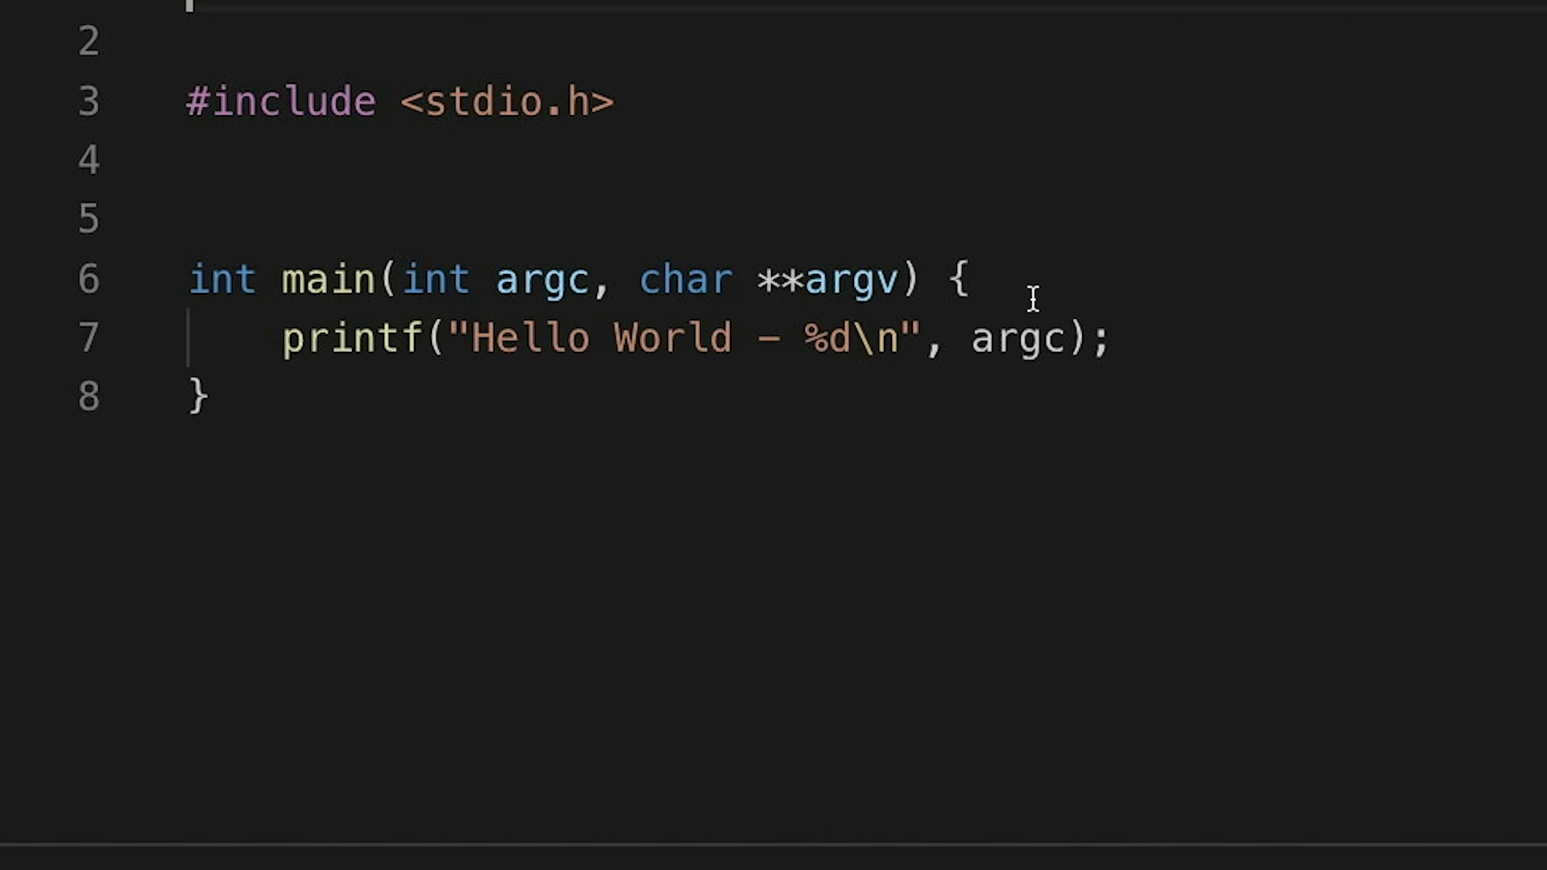
mouse_move(1039, 299)
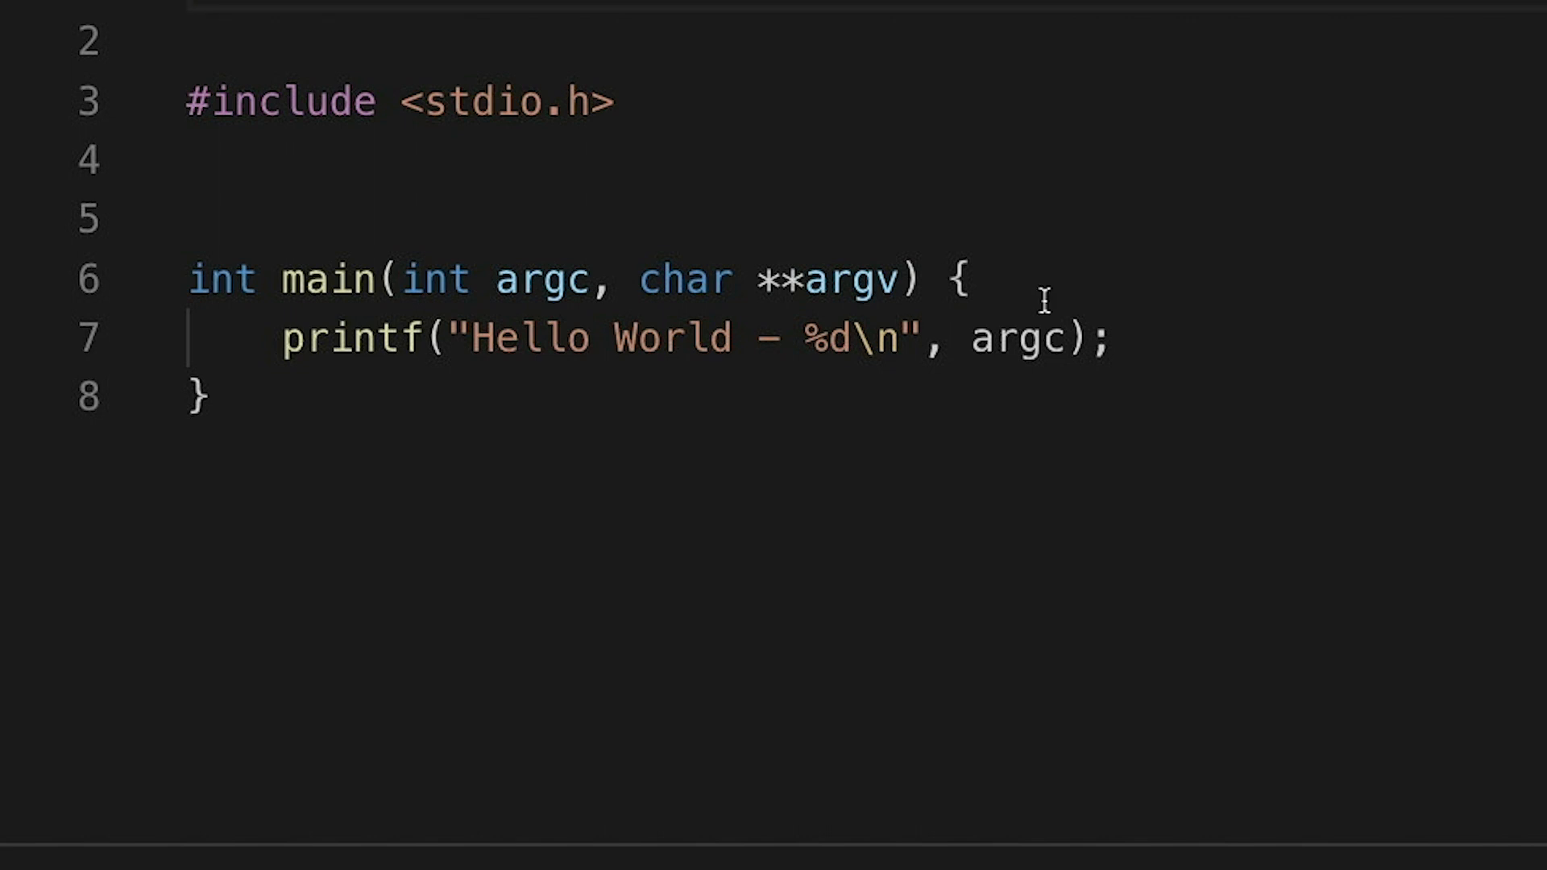
mouse_move(1120, 335)
type("for (int i=0; i < argc; i++) {")
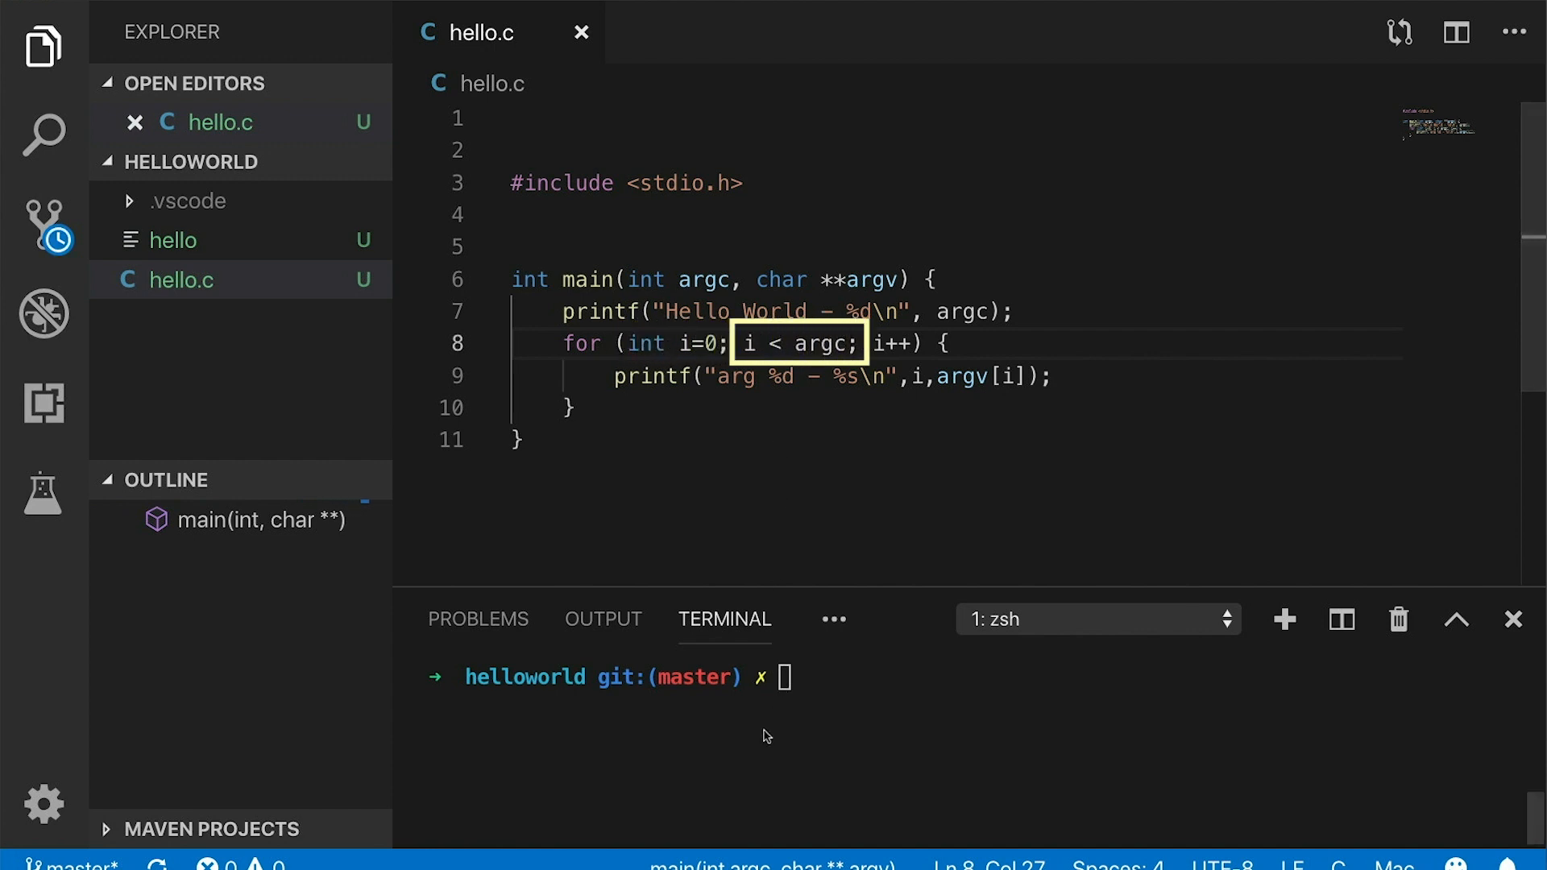
Rebuild hello with gcc, clear the terminal, and run it with 'Hi My name is Jacob'
type("gcc hello.c -o hello")
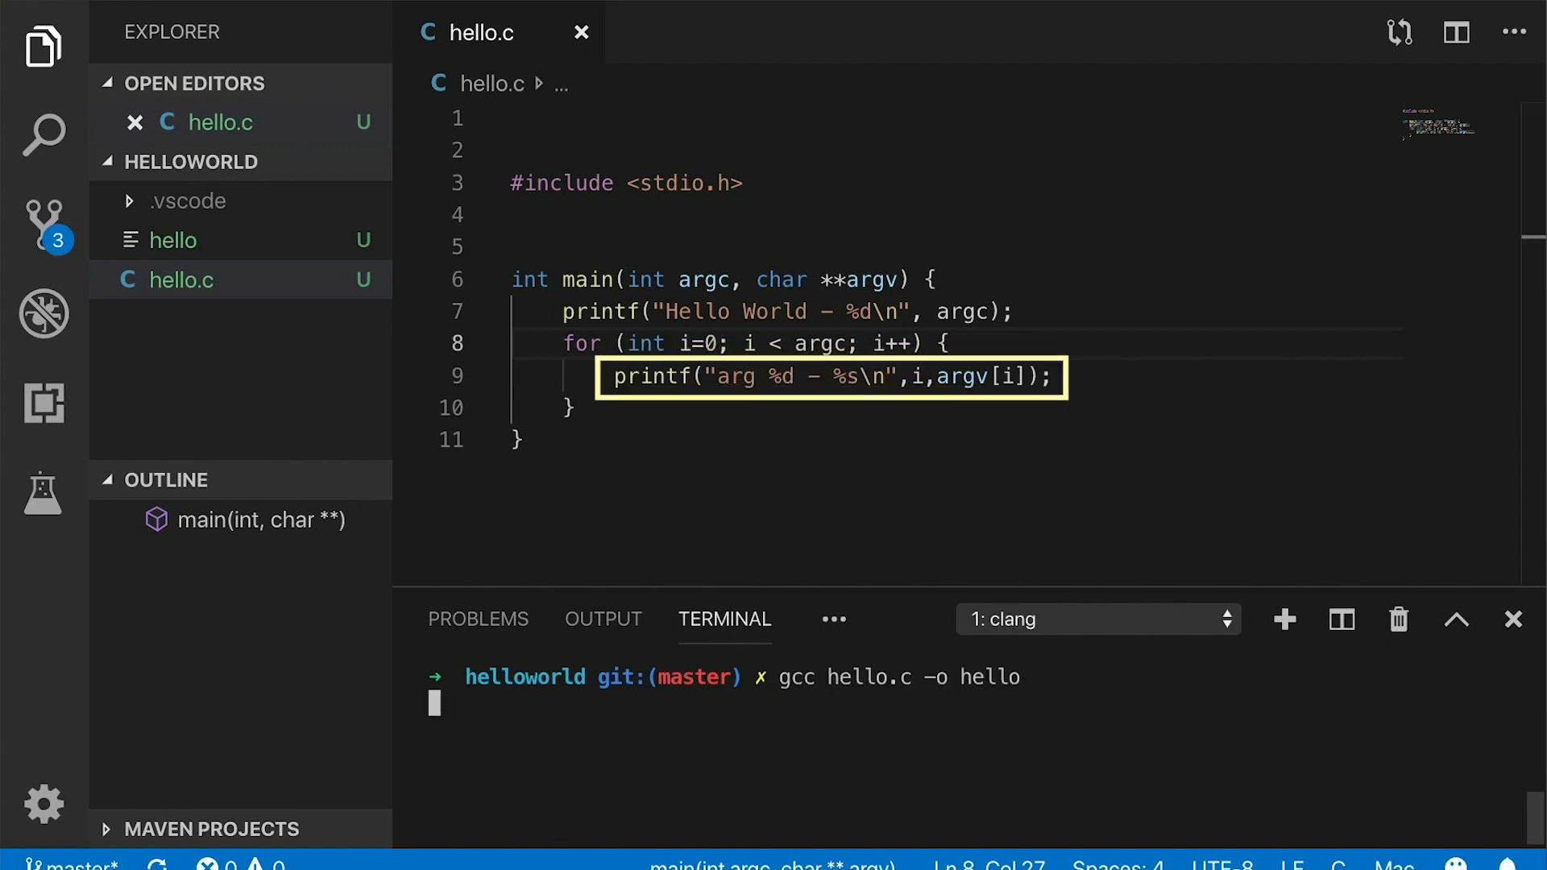
type("clear")
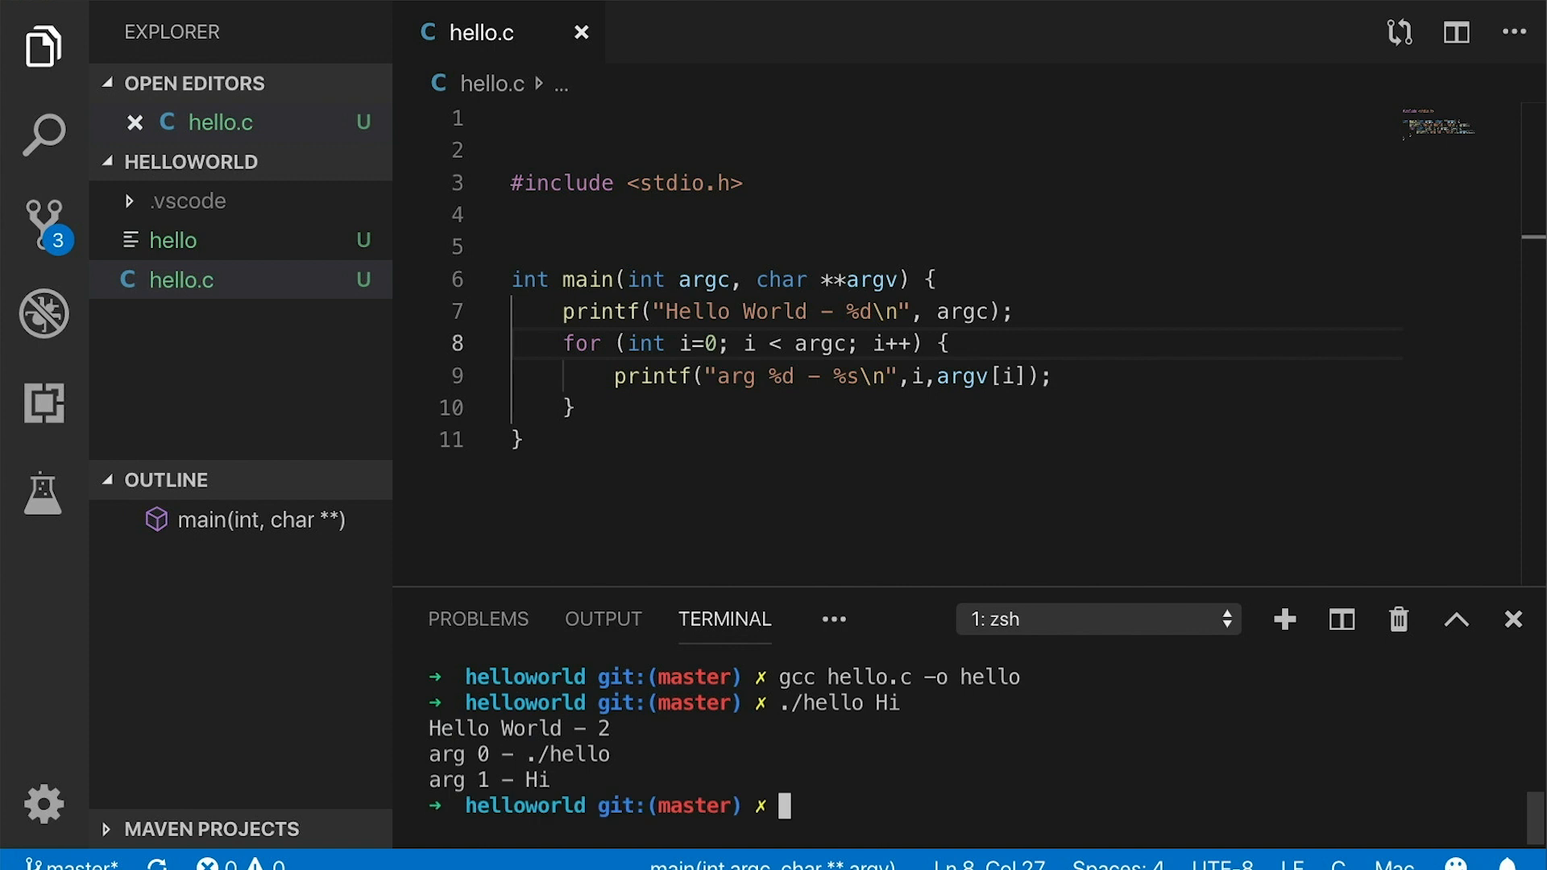
type("./hello Hi")
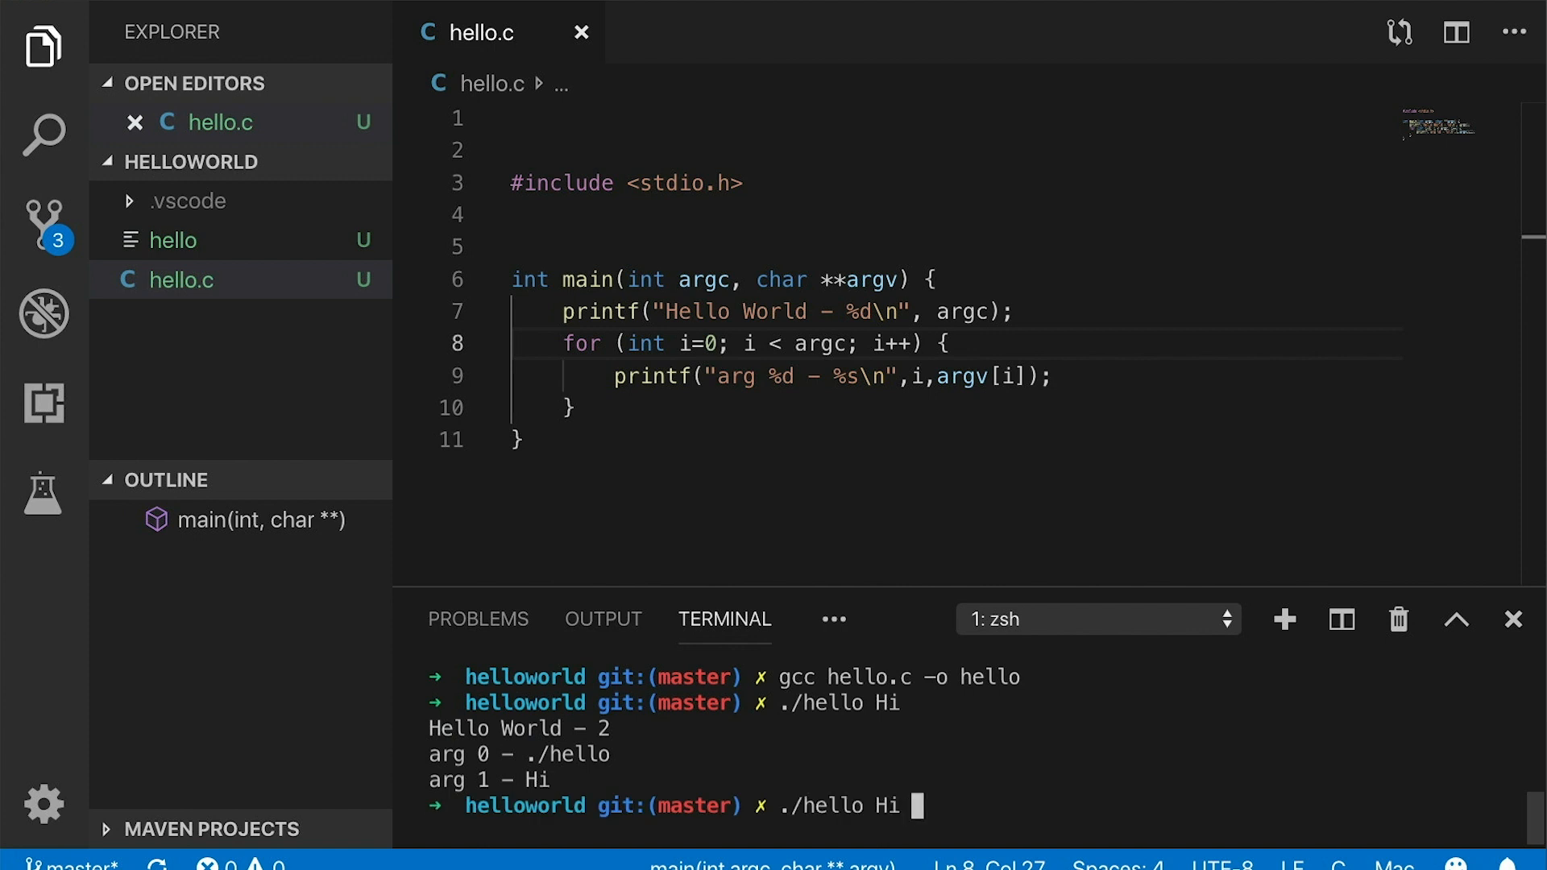
type("My name is Jacob")
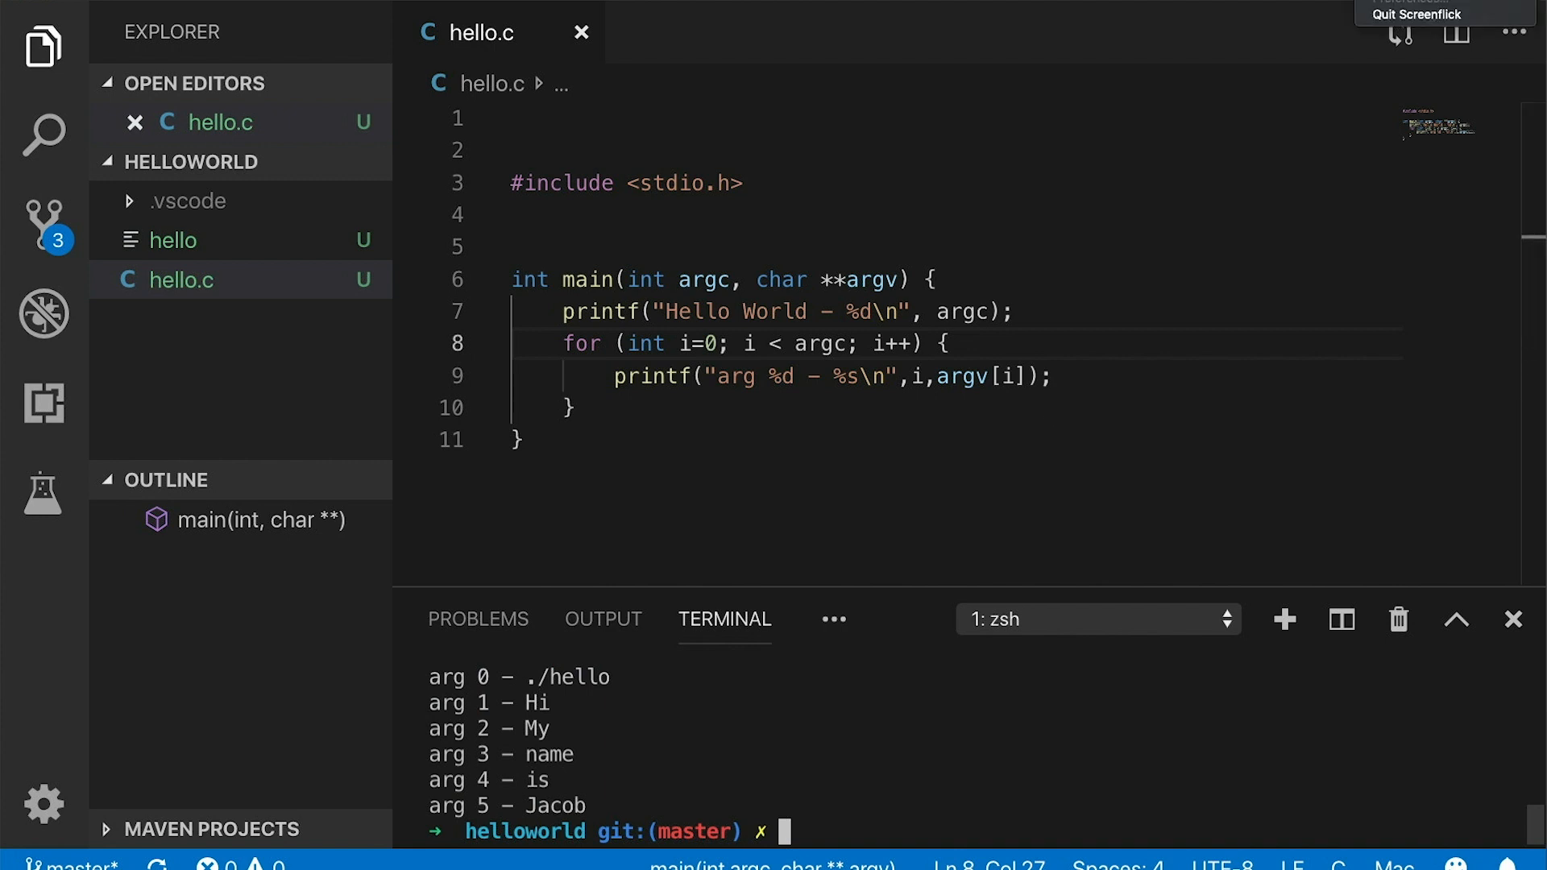
Run hello with quoted sentences like "Hello, my name is Jacob." as one argument
type("./hello \"Hell")
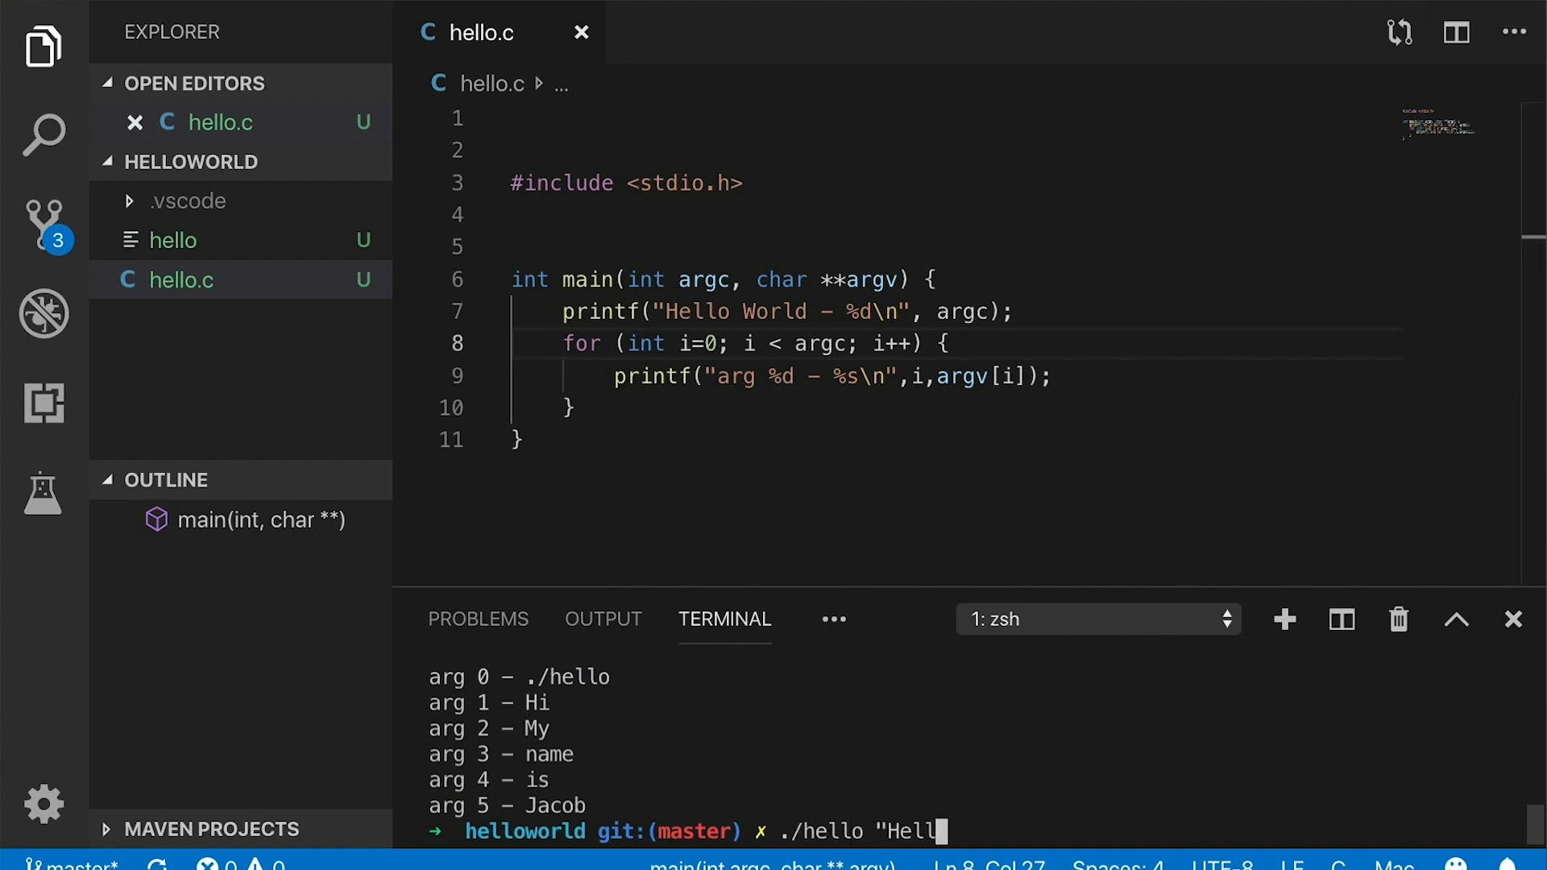
type("o, my name is Jacob.")
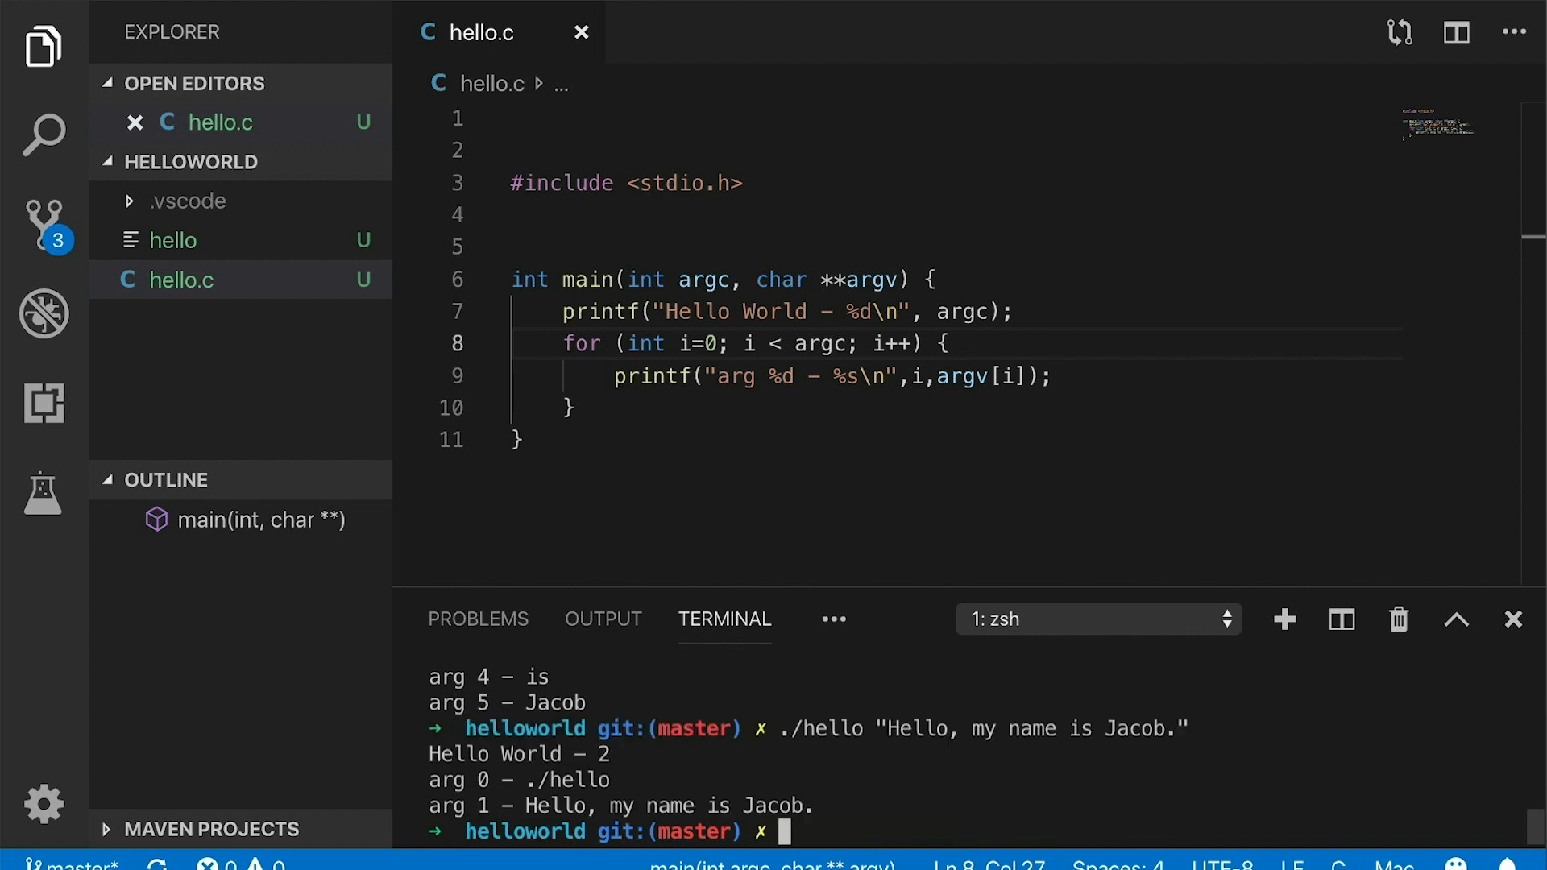
mouse_move(605, 804)
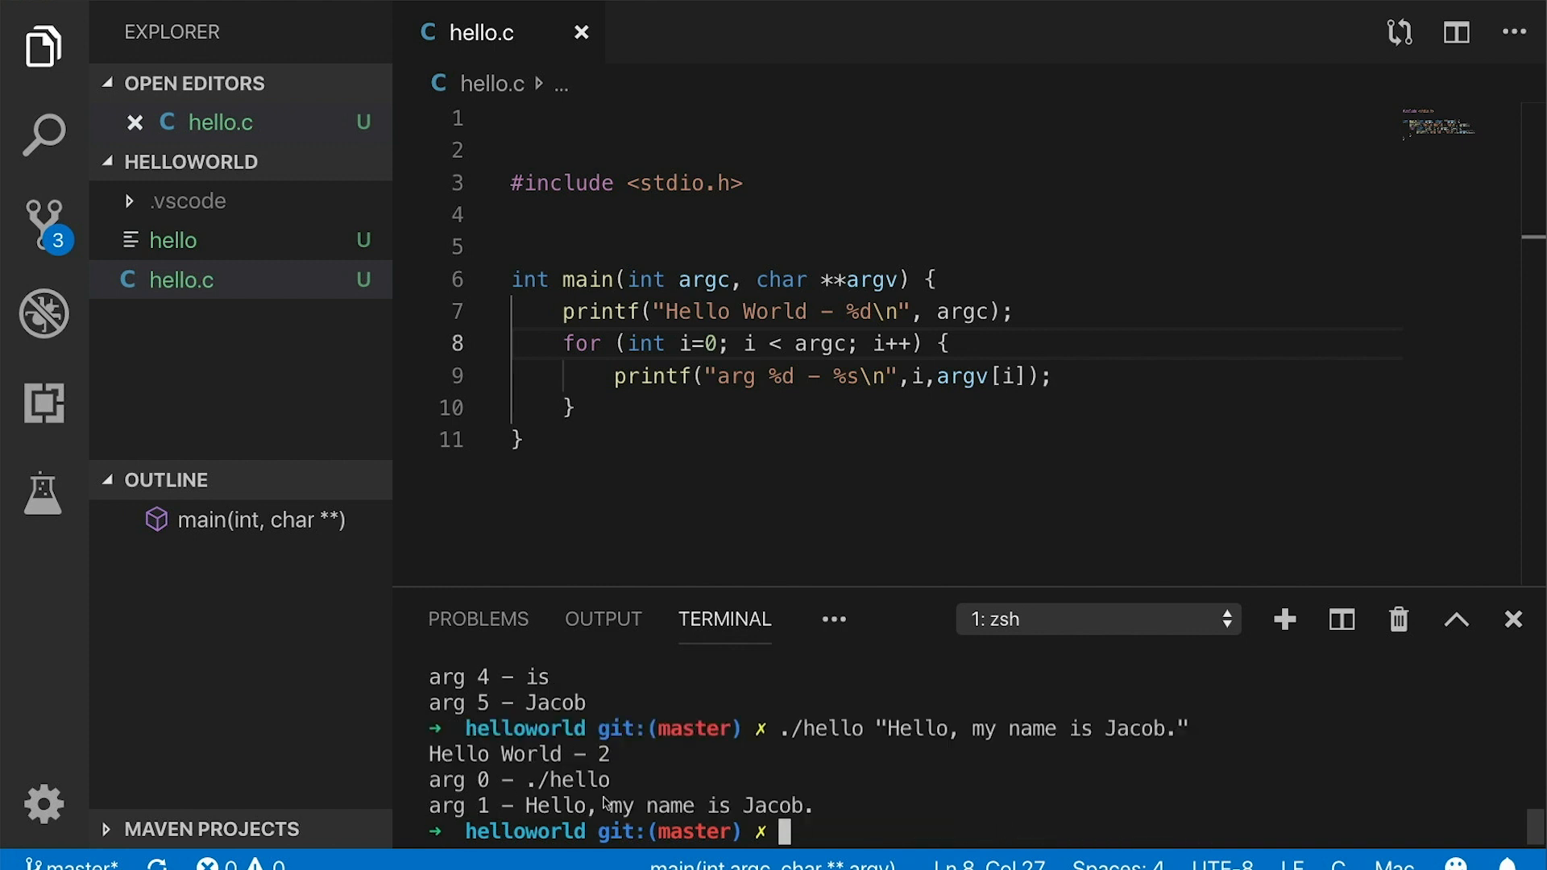
type("./hello \"Cool, that was easy.")
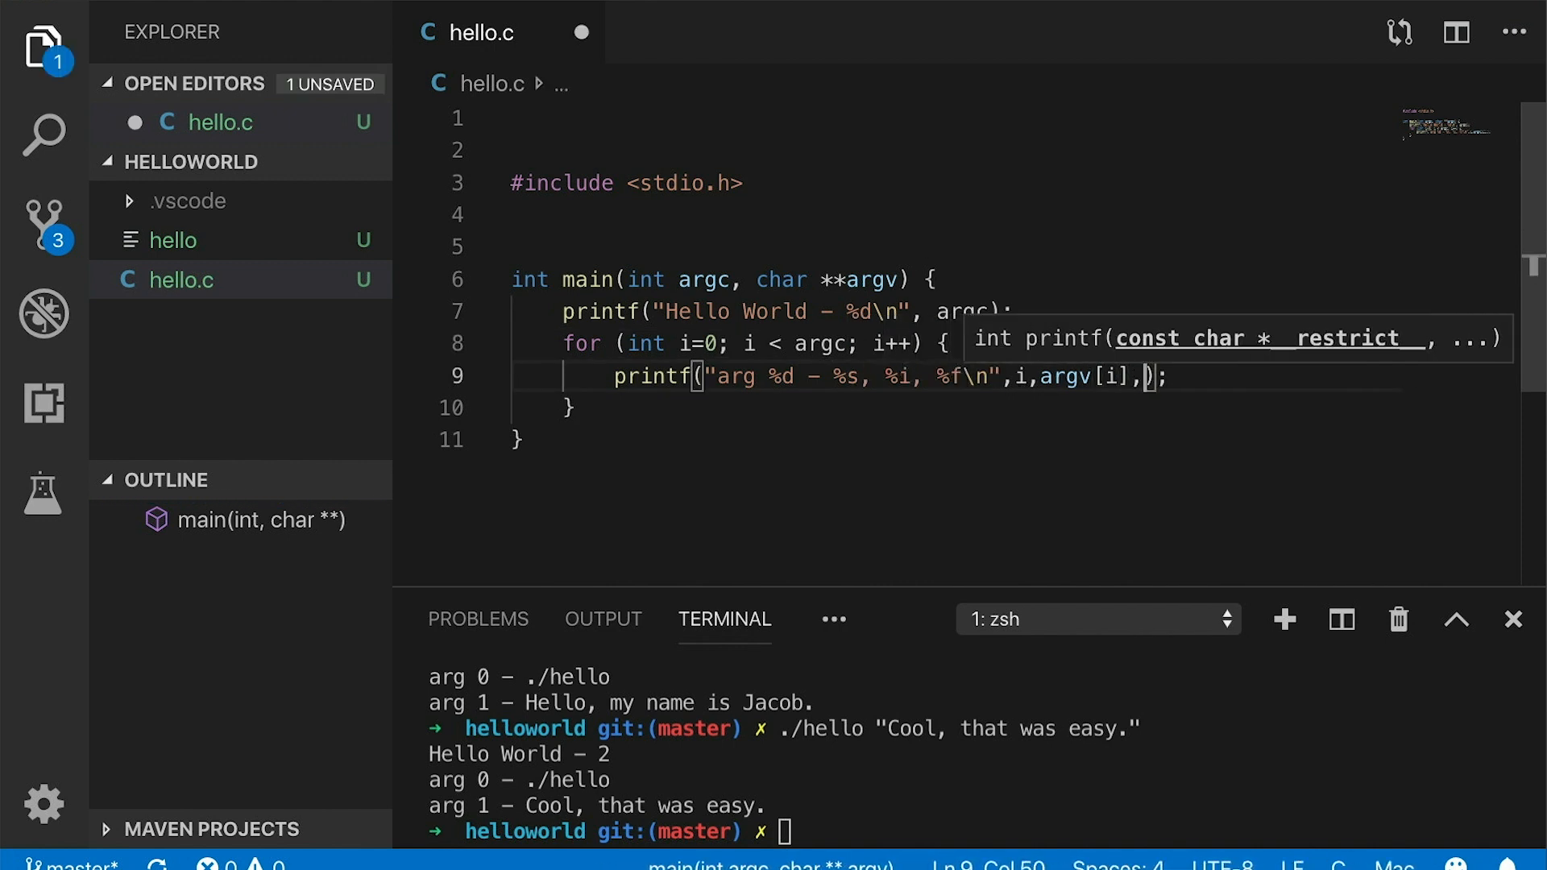
Pass atoi(argv[i]) and atof(argv[i]) to the loop's printf and add #include <stdlib.h>
type("atoi(argv[")
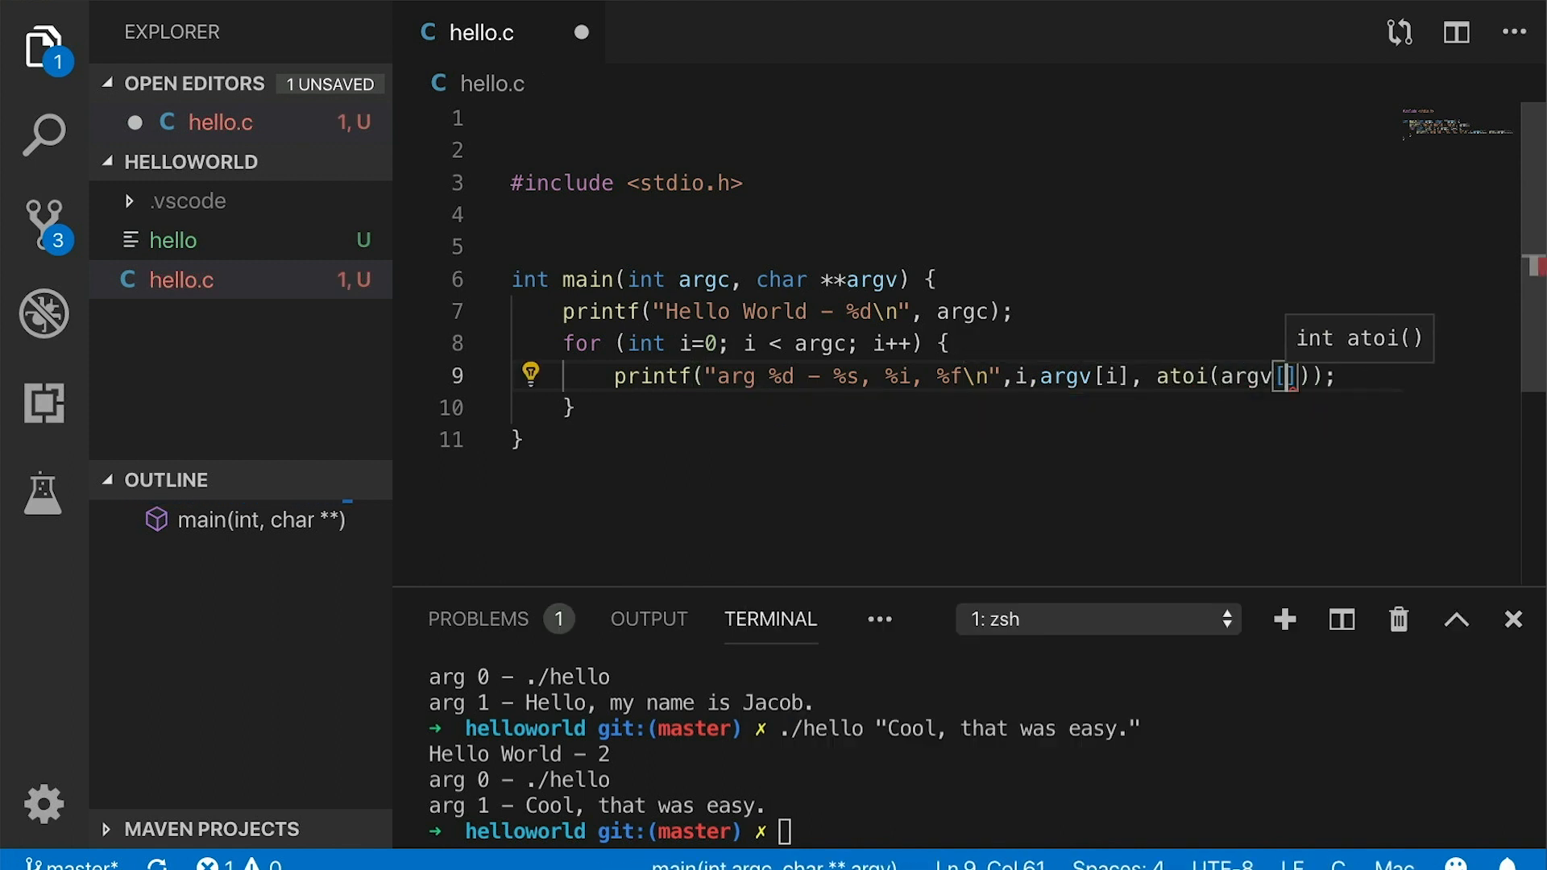
type(", atof")
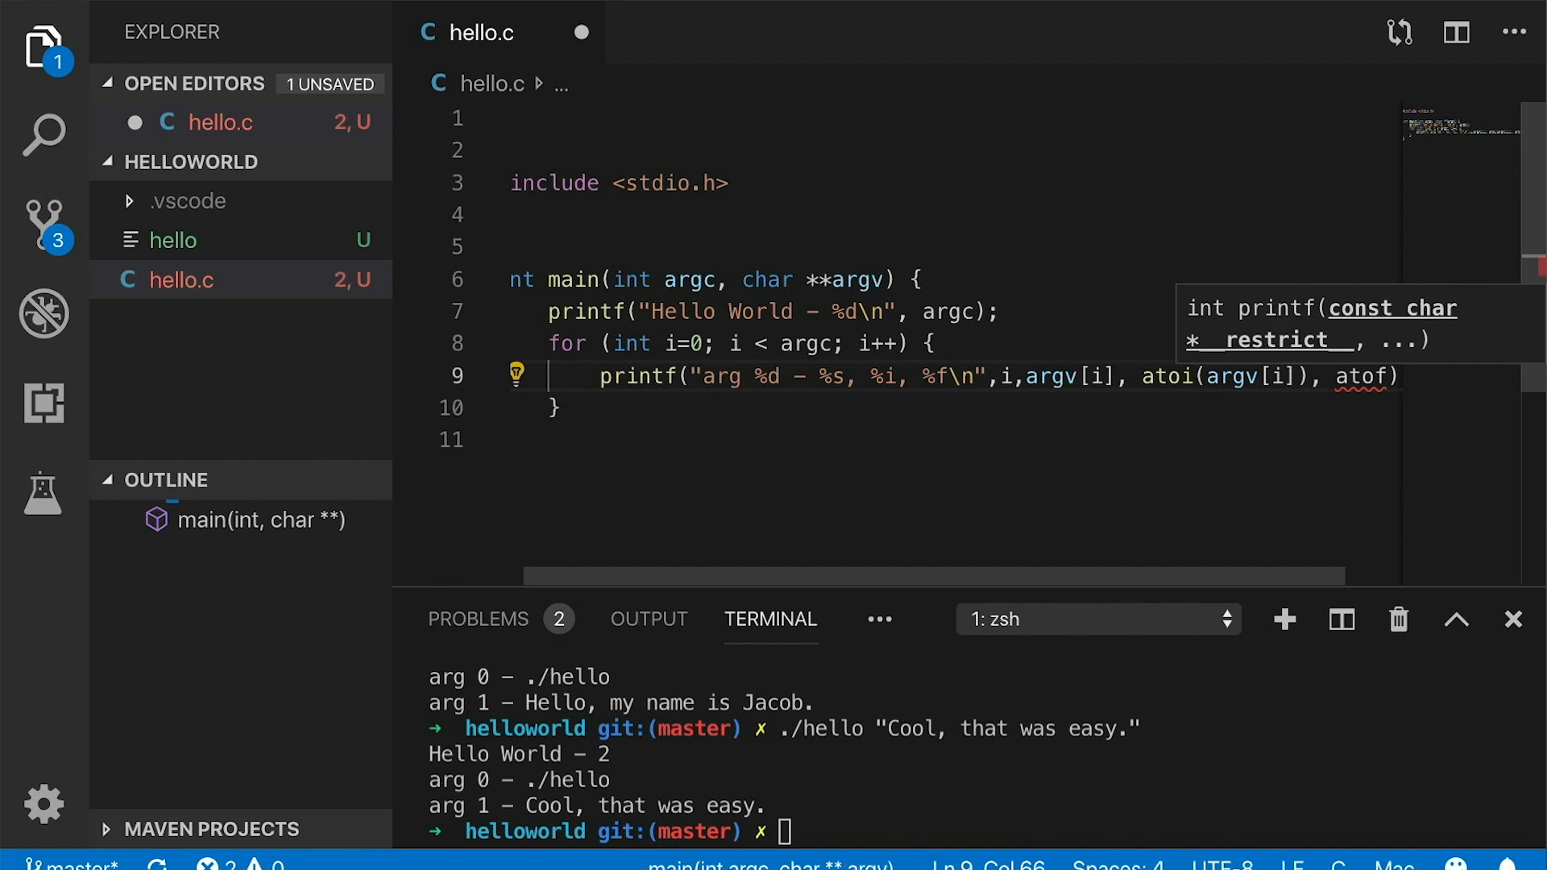
type("(arg")
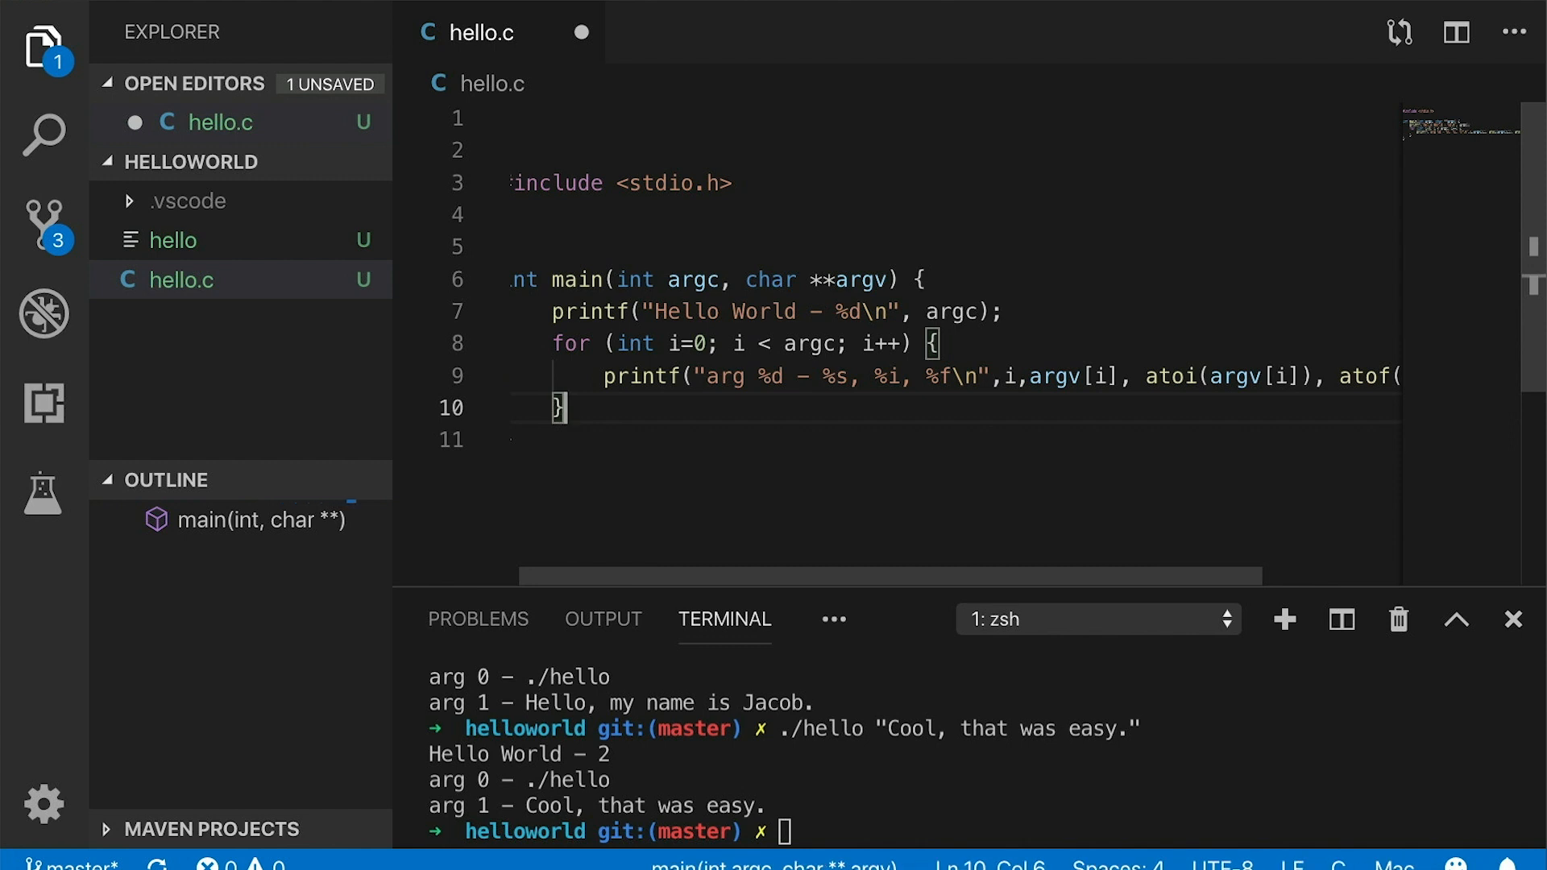
type("#include <stdlib.h")
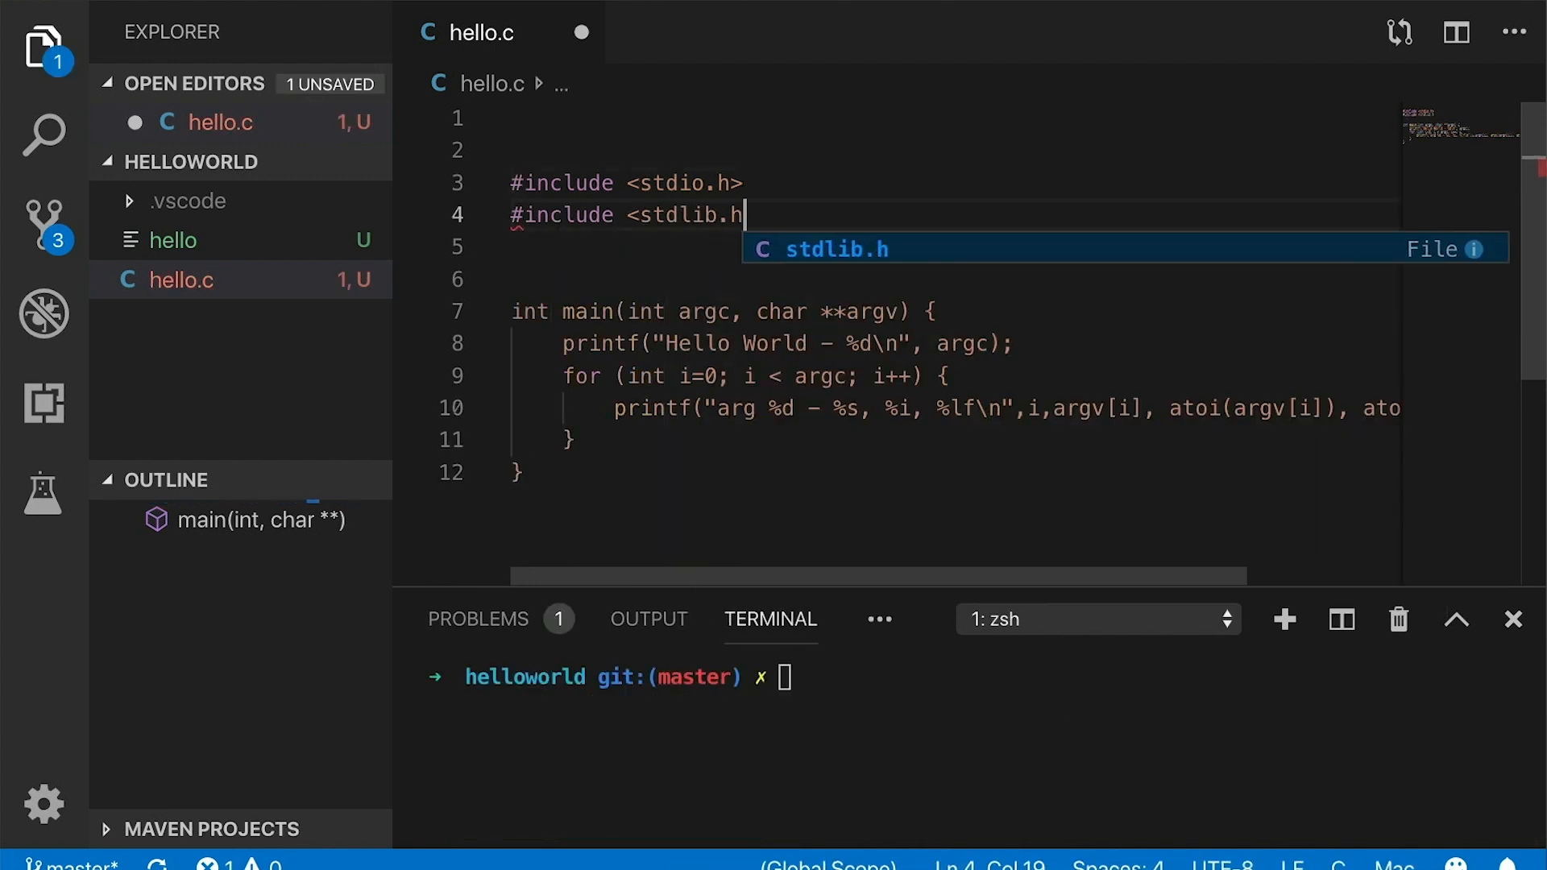